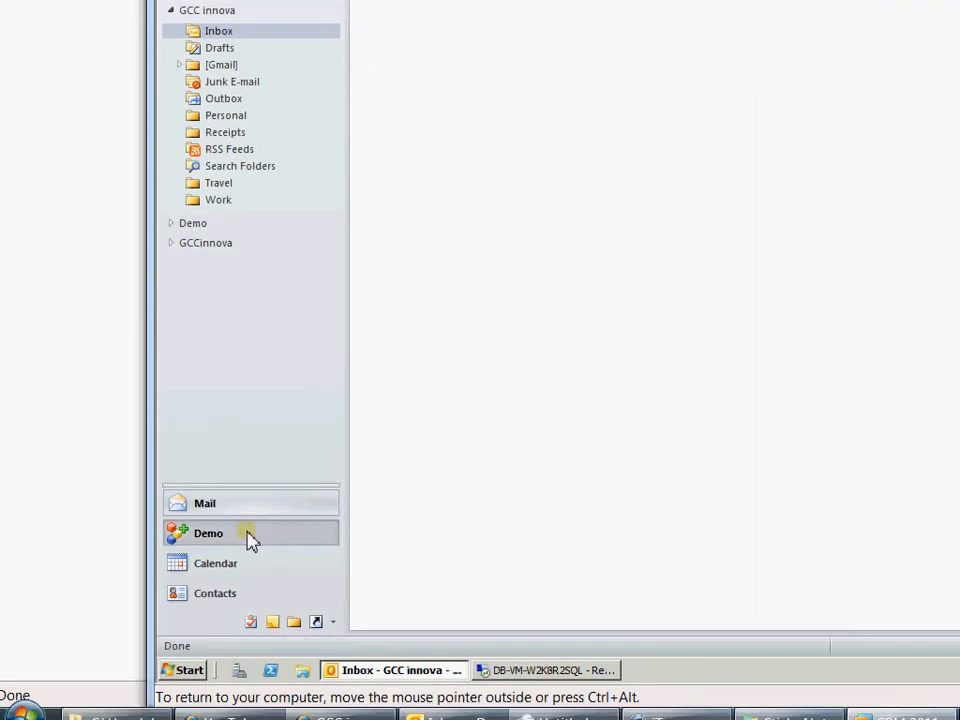
Select the Demo CRM organization in the Outlook navigation pane.
click(208, 532)
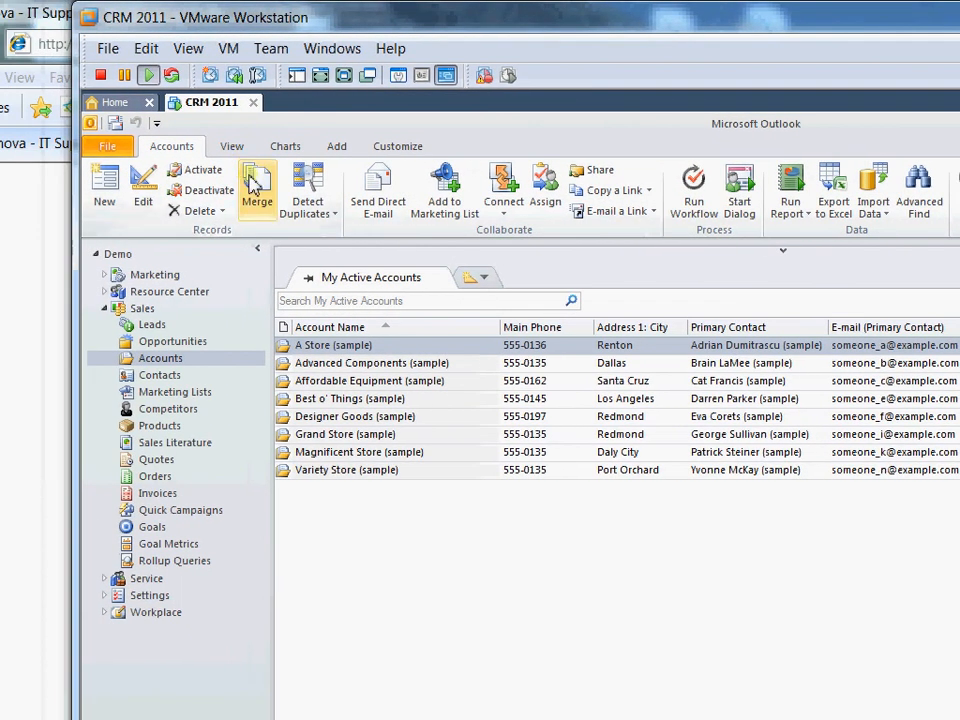
click(232, 146)
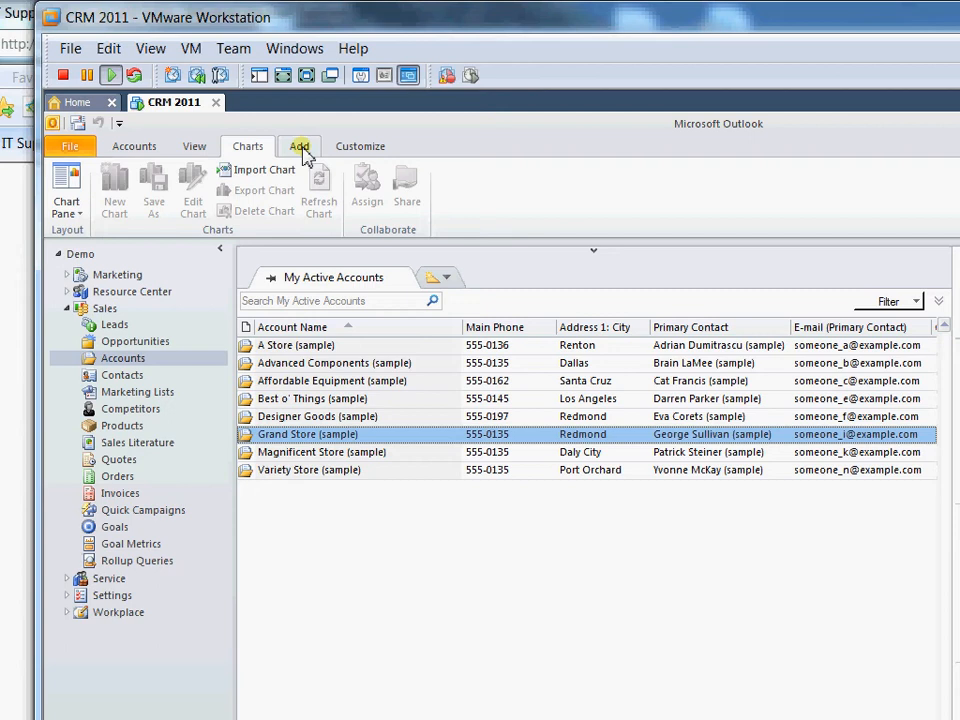
click(300, 146)
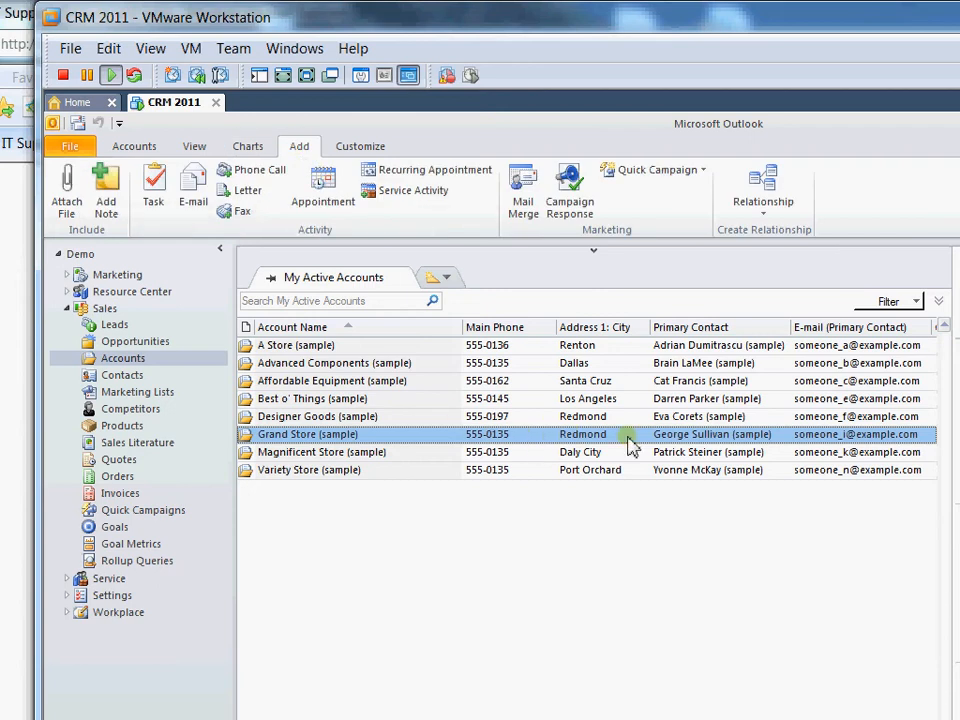
click(318, 416)
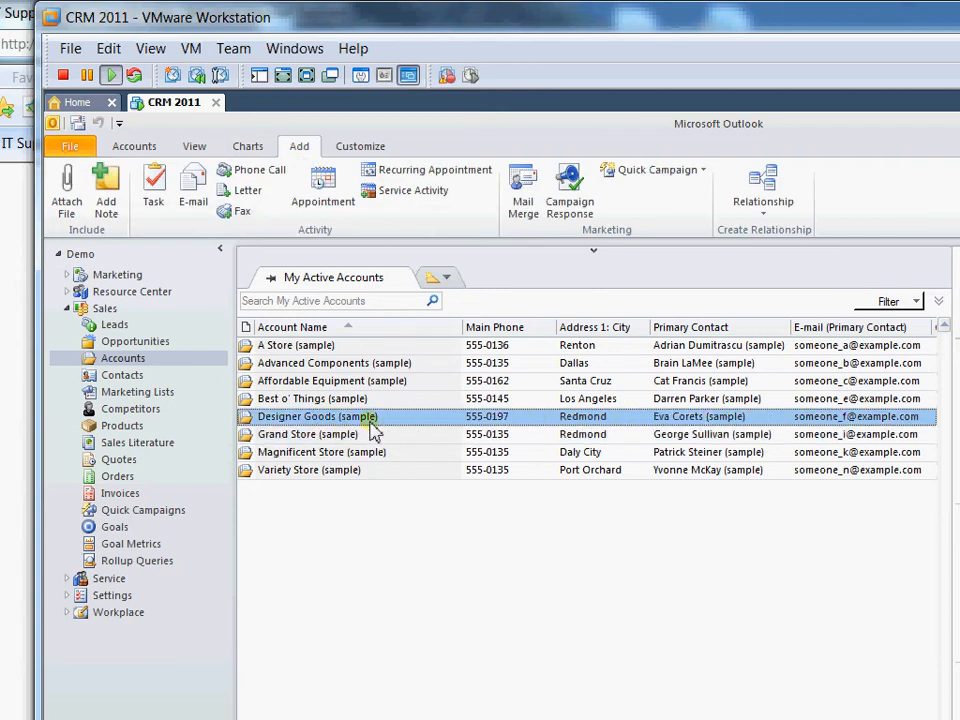
mouse_move(320, 424)
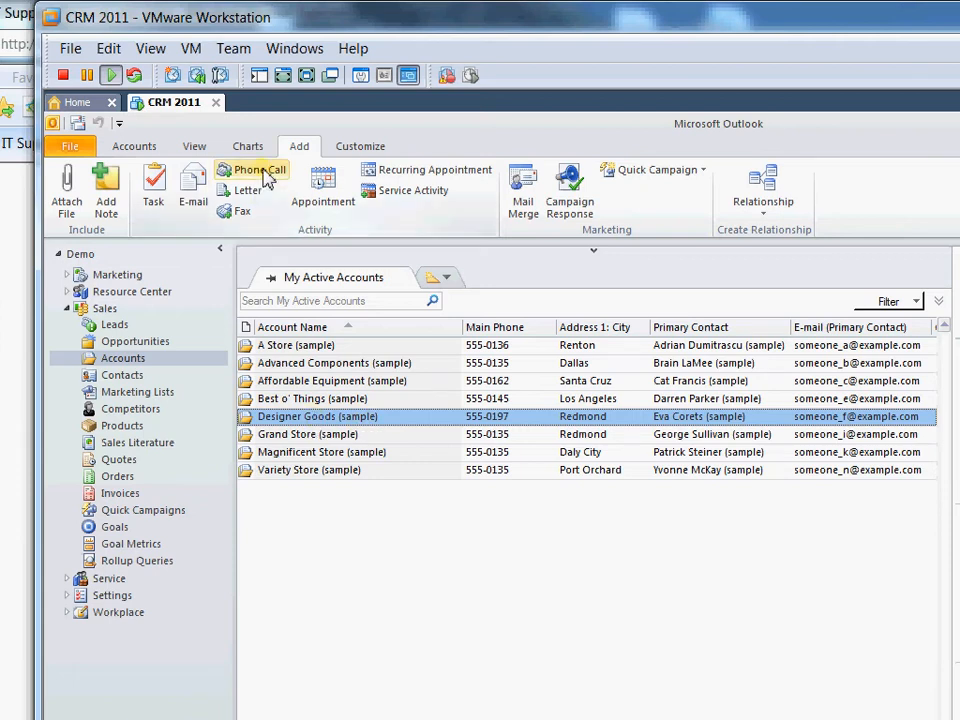
click(252, 168)
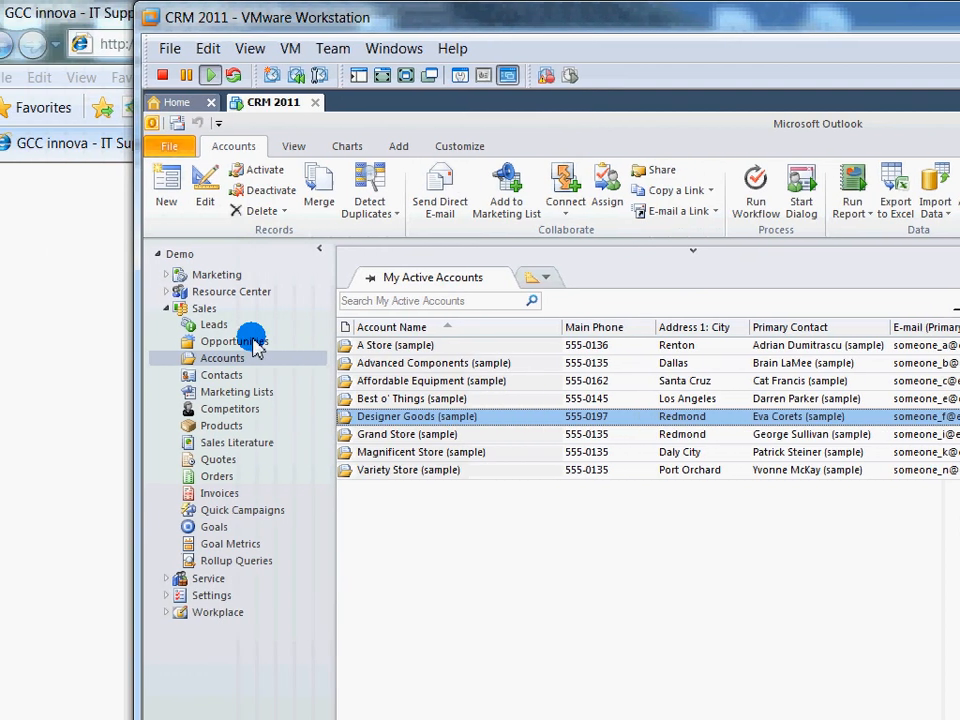
Close the 'Adding additional fields in to PDS application' opportunity as Won and confirm.
click(234, 340)
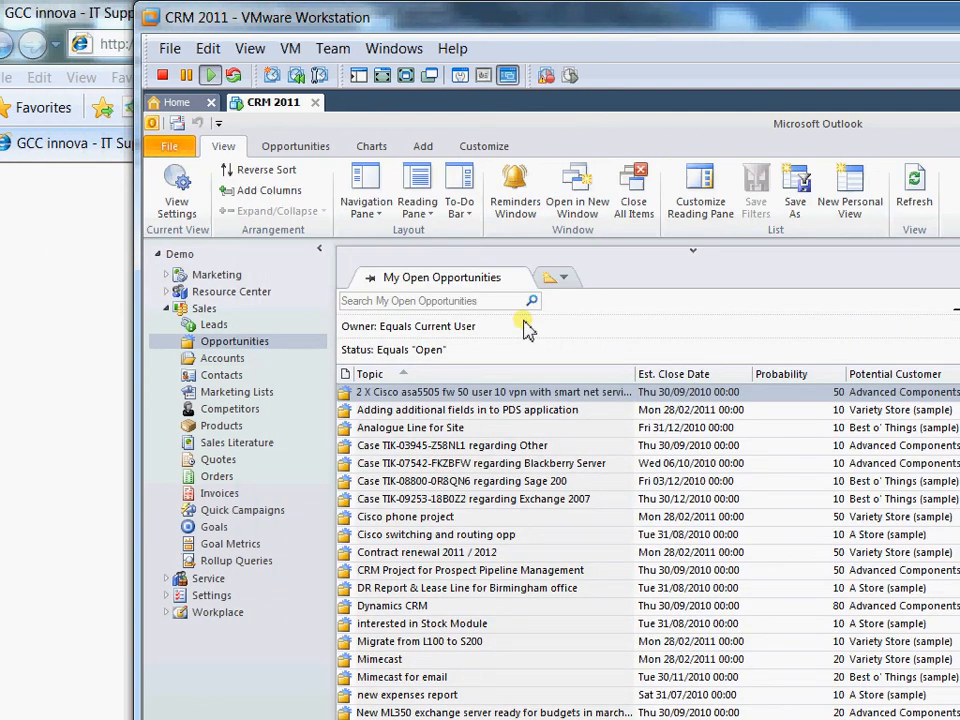
click(296, 146)
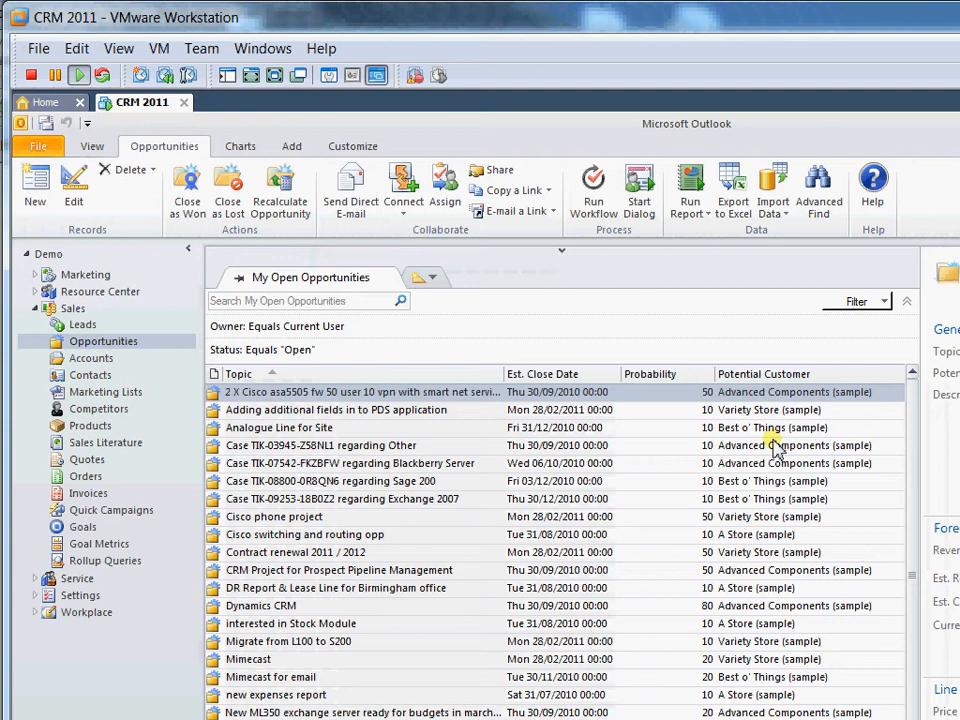
click(340, 410)
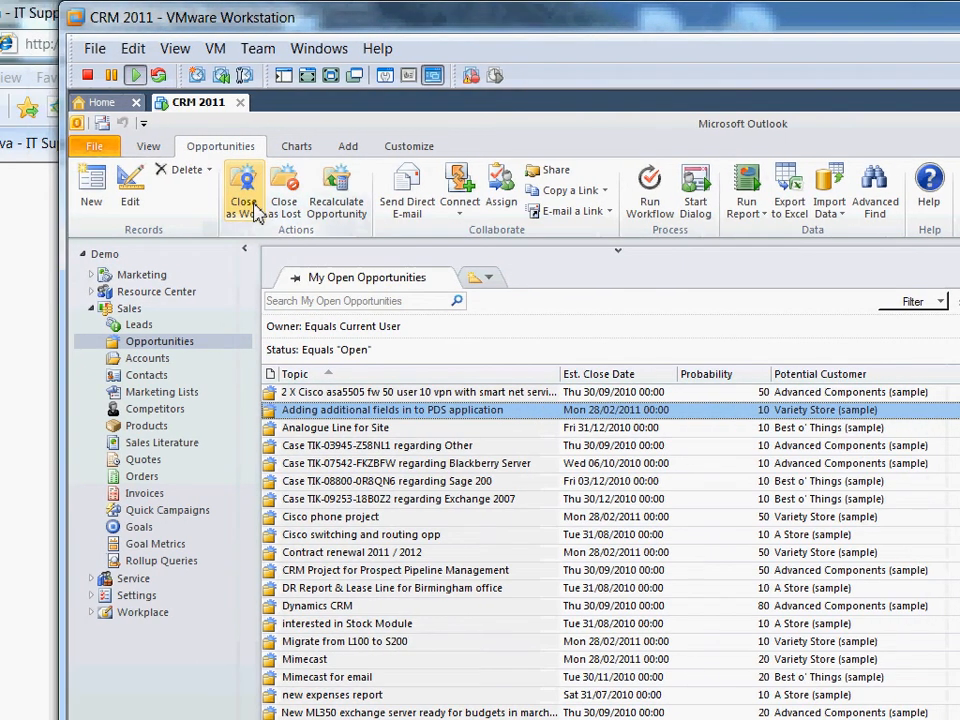
click(244, 190)
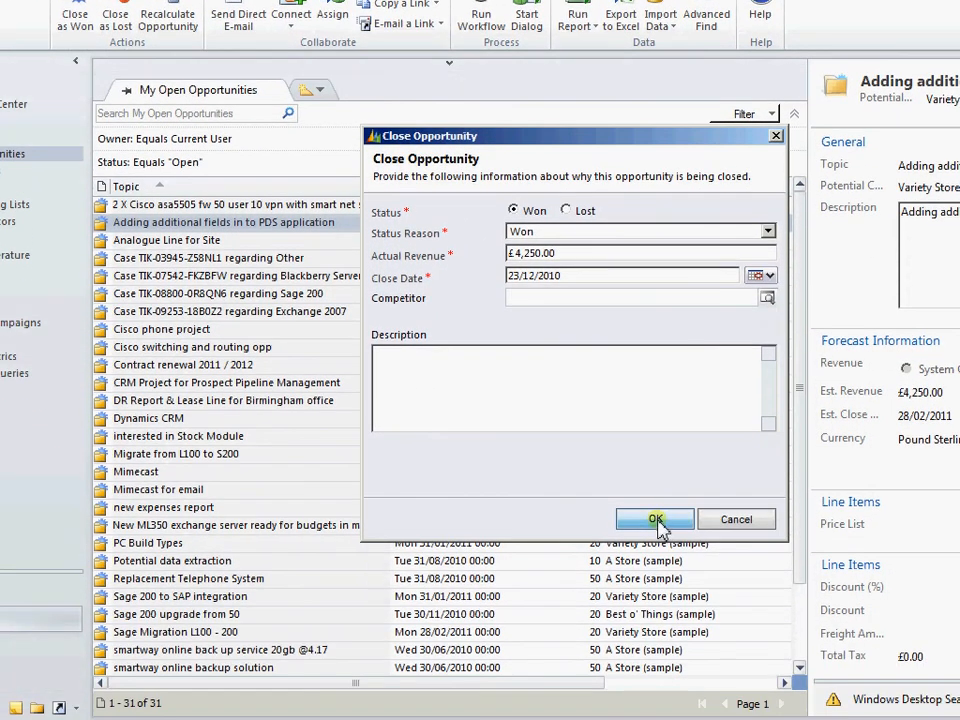
click(656, 520)
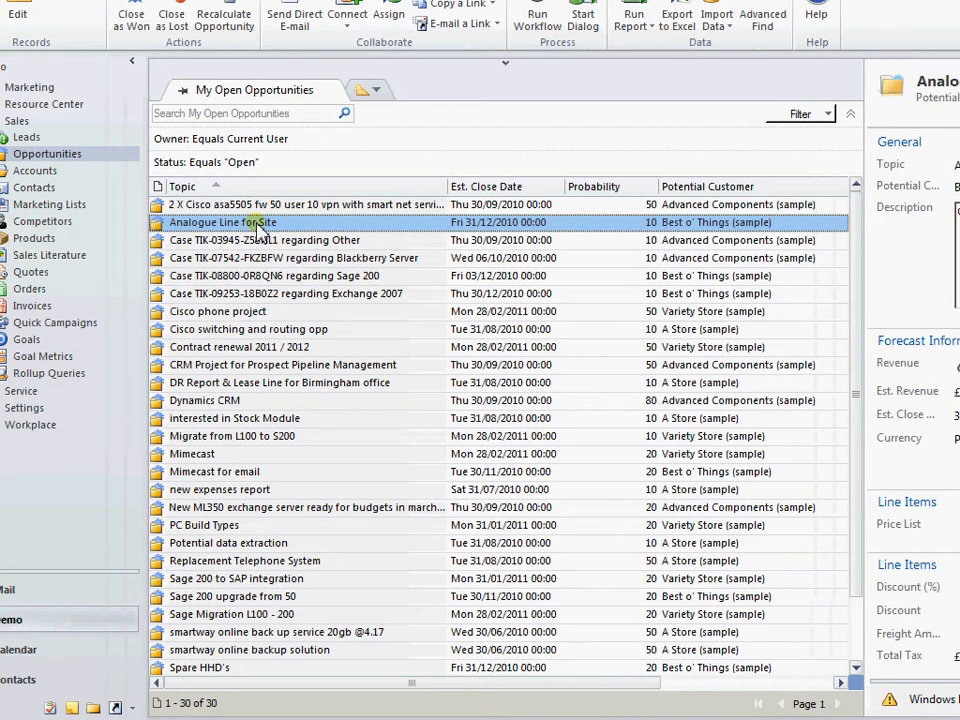
mouse_move(536, 240)
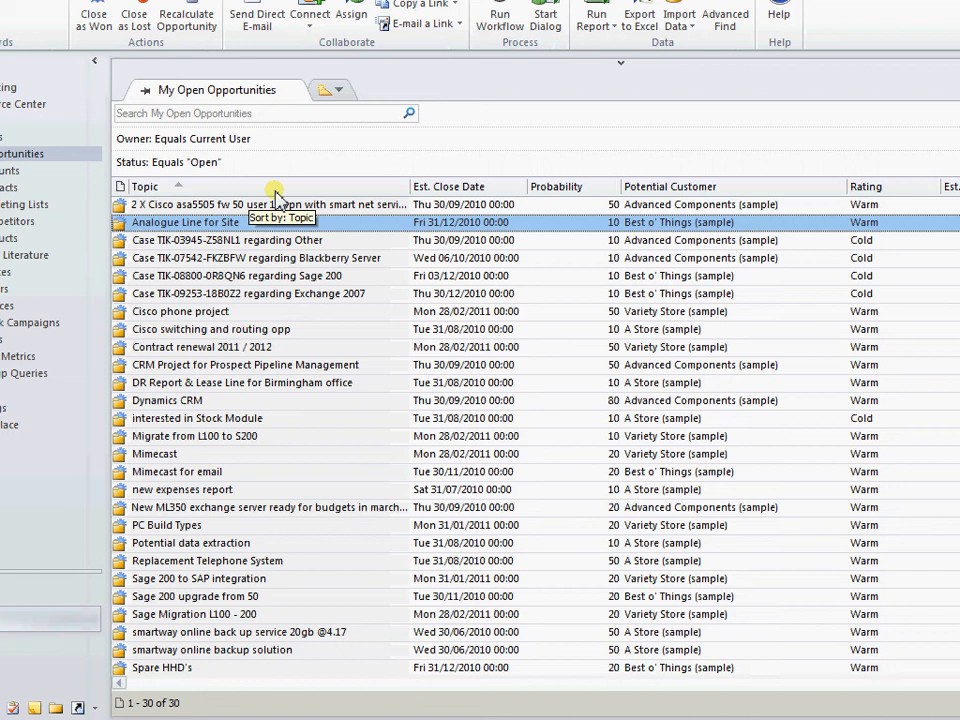
Group open opportunities by Potential Customer and sort each group by Est. Revenue descending.
click(670, 204)
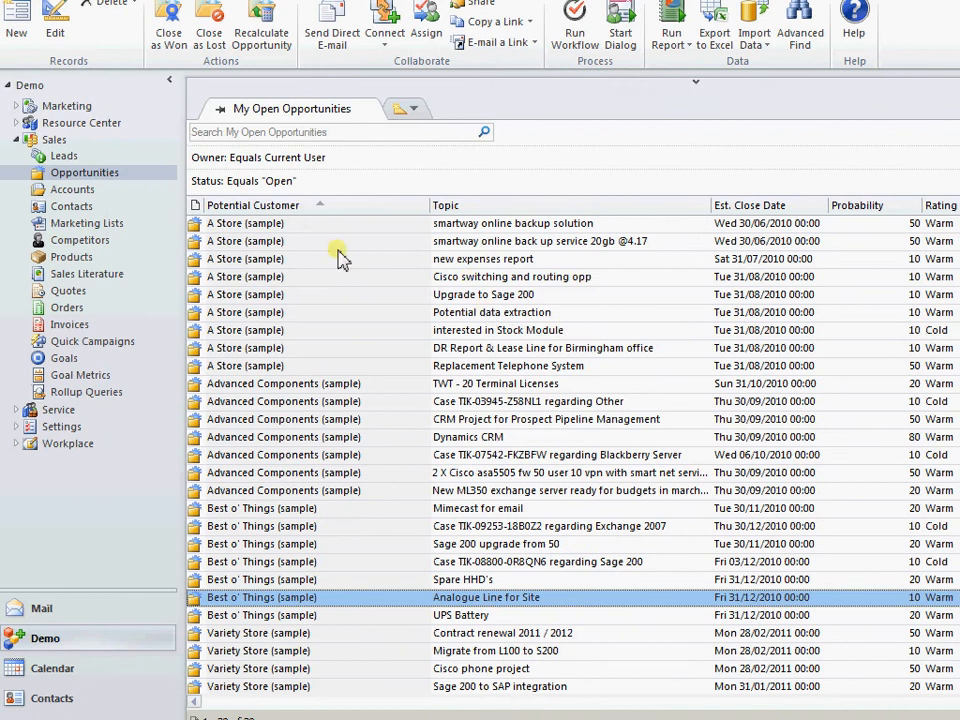
click(444, 204)
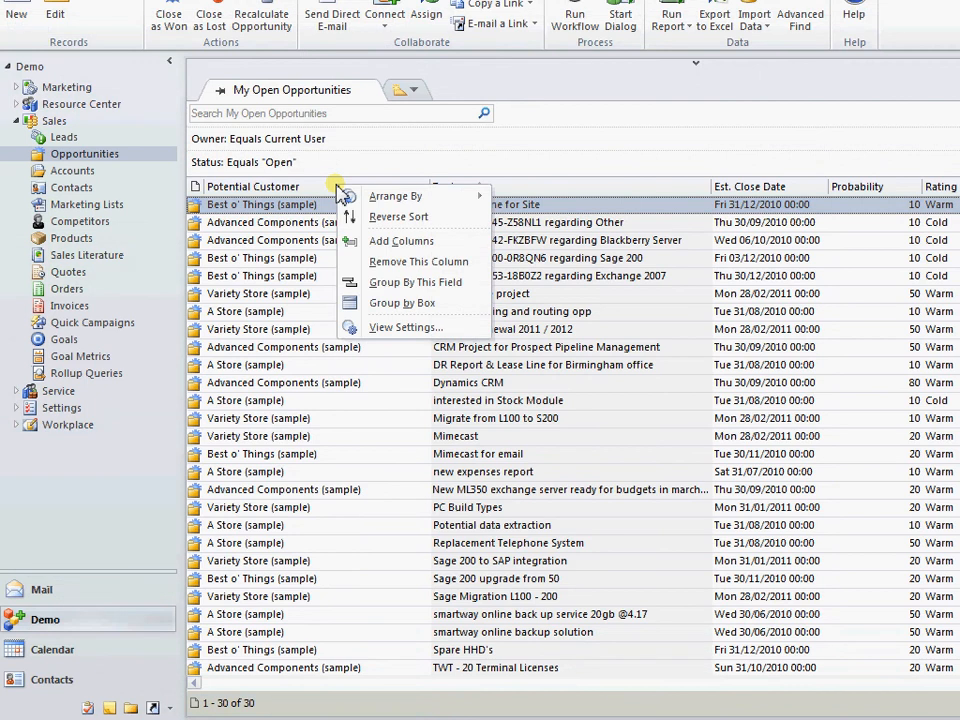
mouse_move(428, 282)
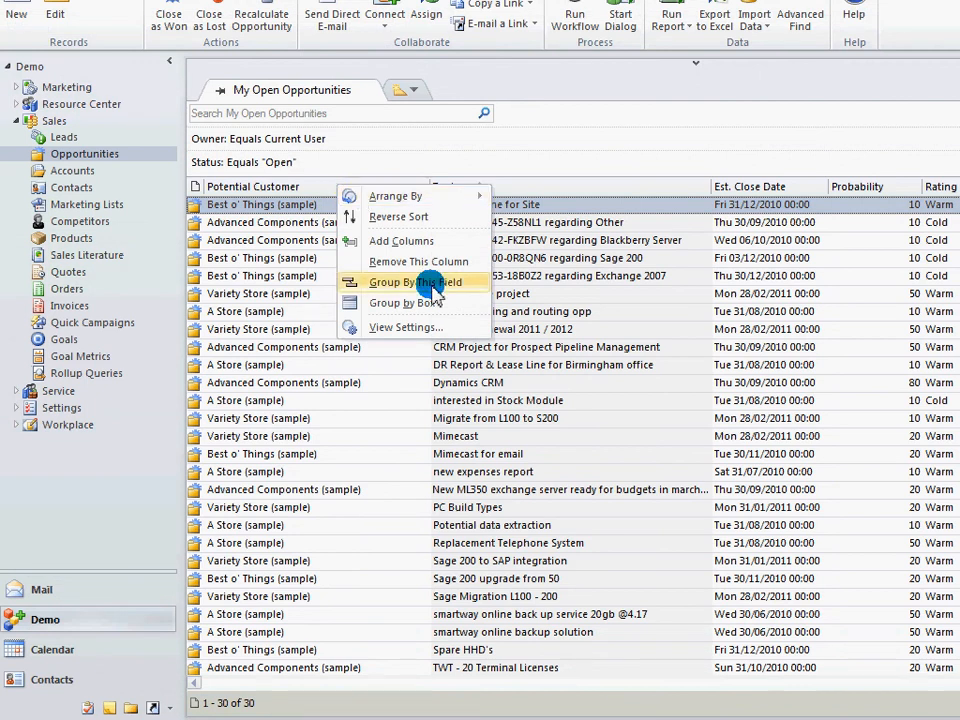
click(412, 282)
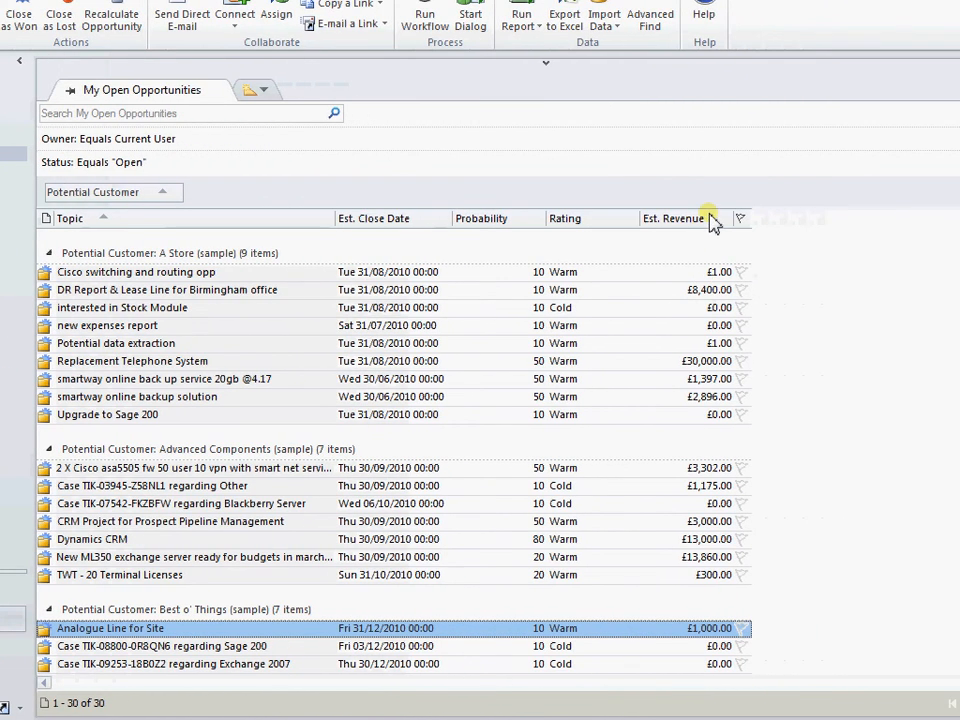
click(684, 218)
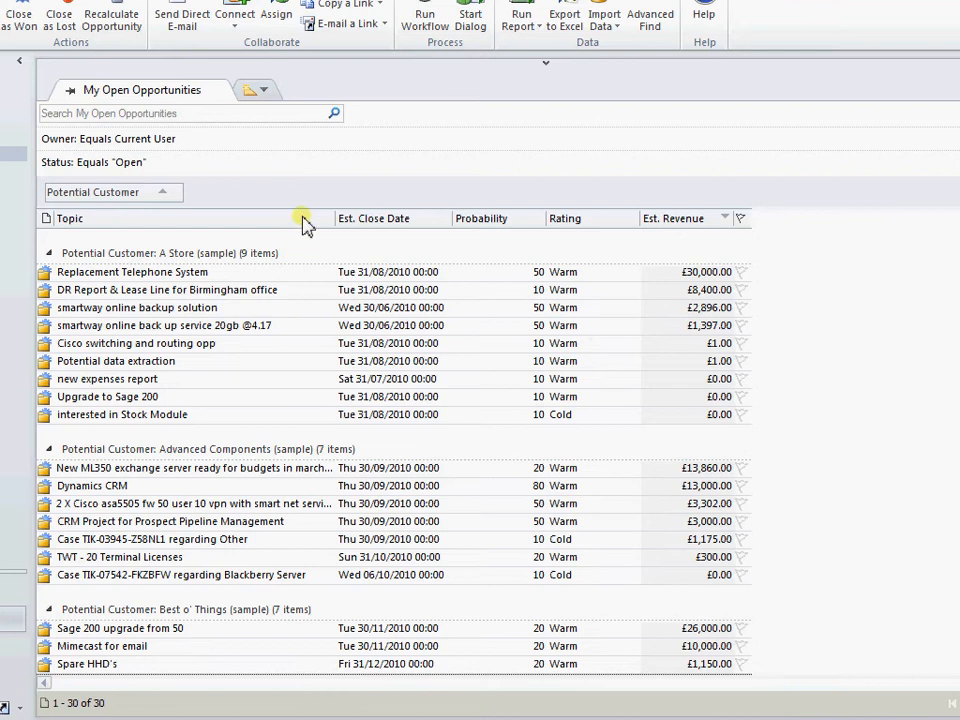
right_click(304, 218)
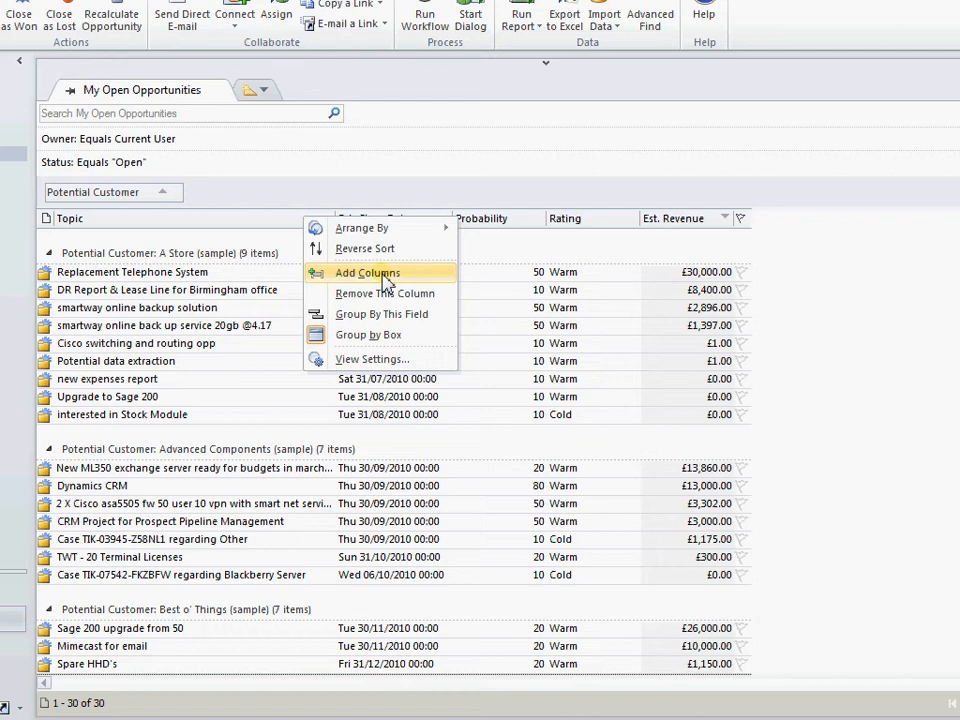
mouse_move(378, 360)
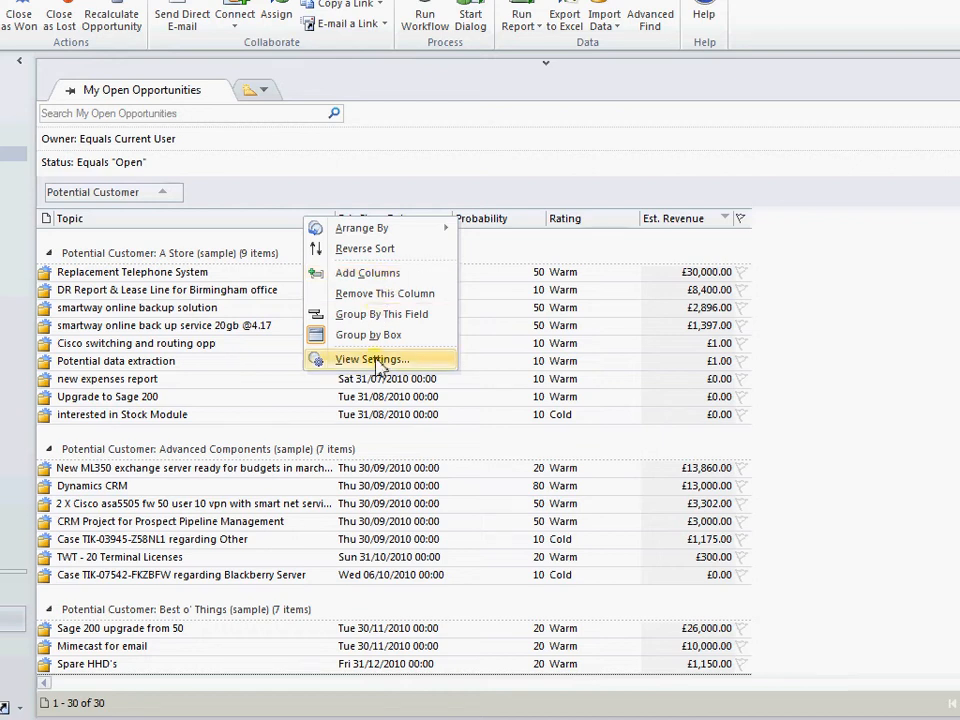
Add a conditional formatting rule named 'Before Today' and go to its font settings.
click(372, 360)
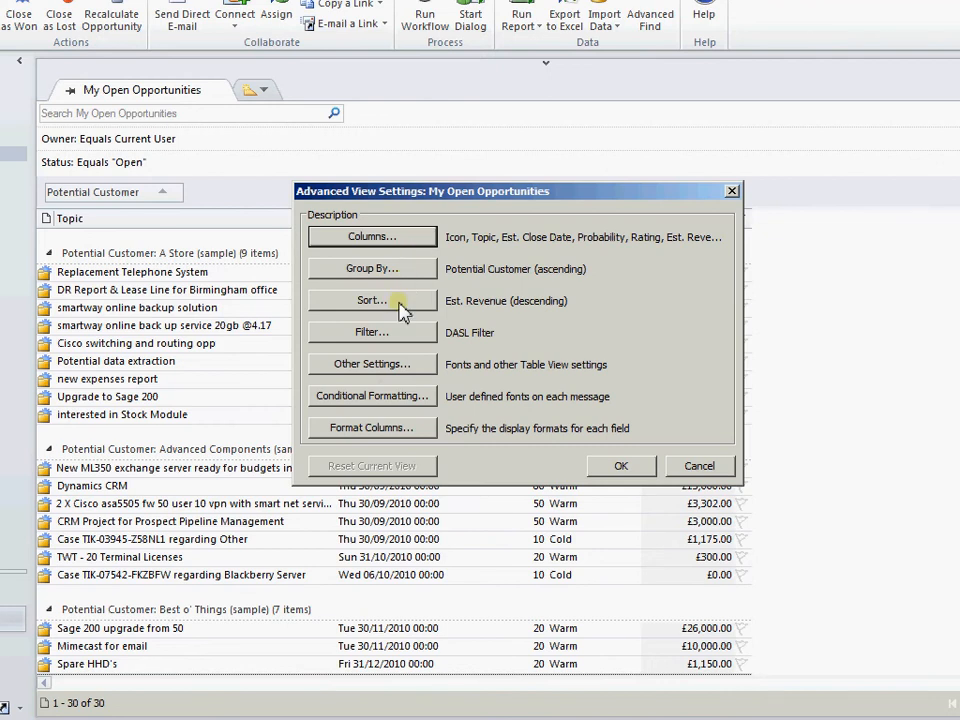
mouse_move(400, 400)
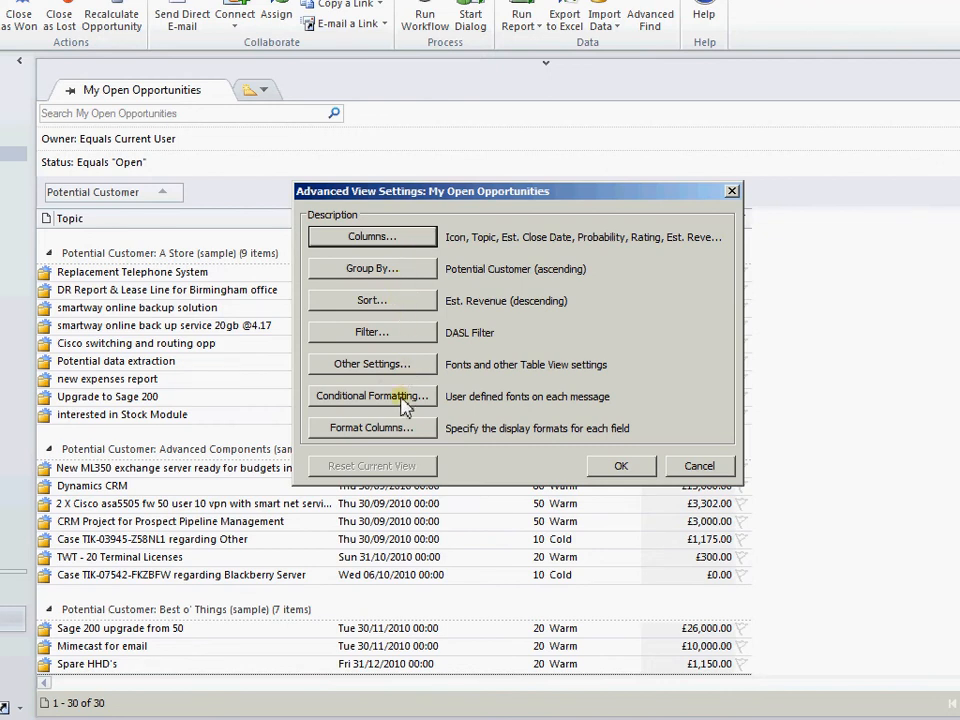
click(372, 396)
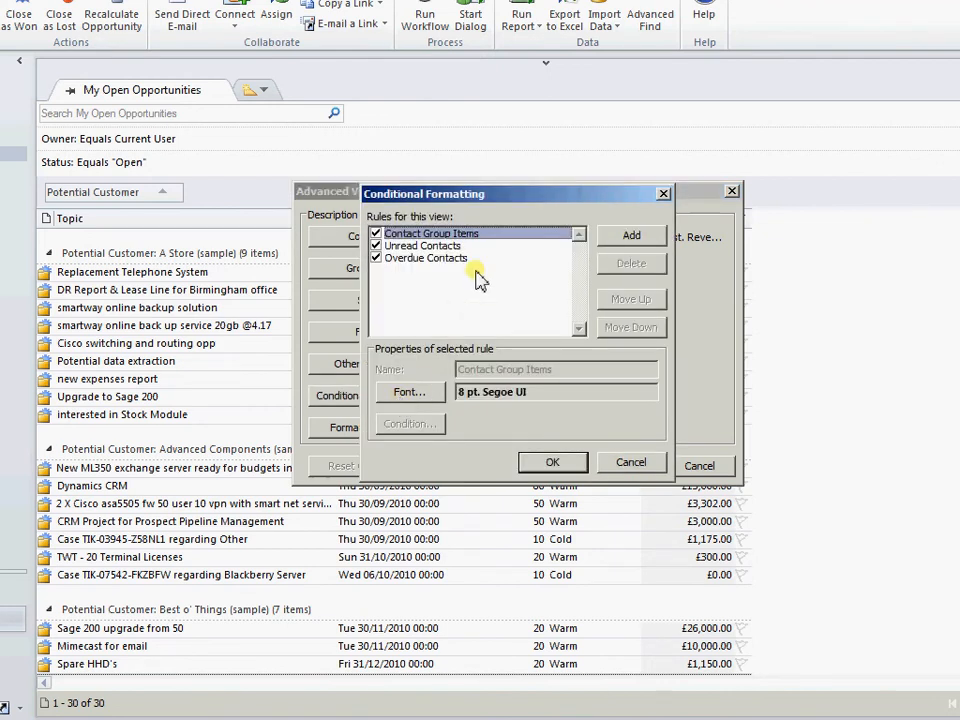
click(632, 236)
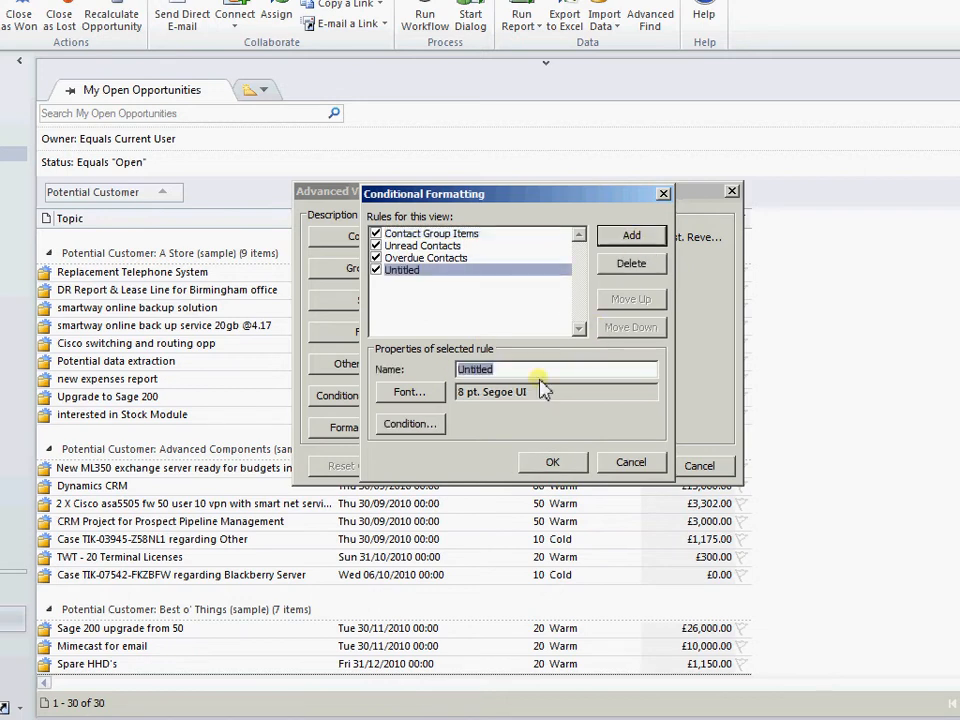
text(Before)
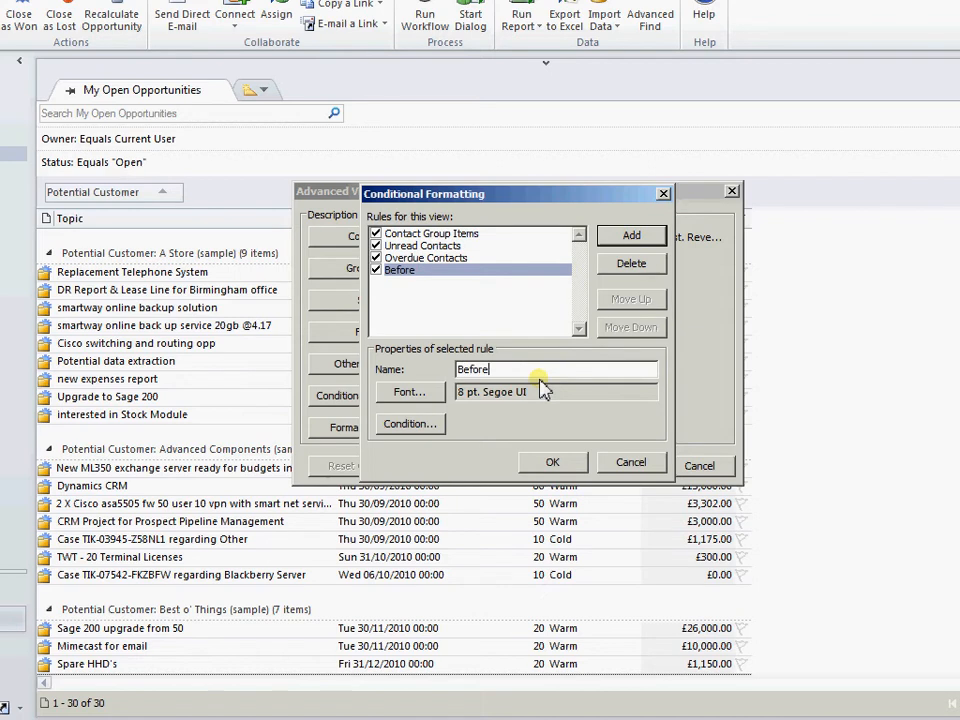
text(Today)
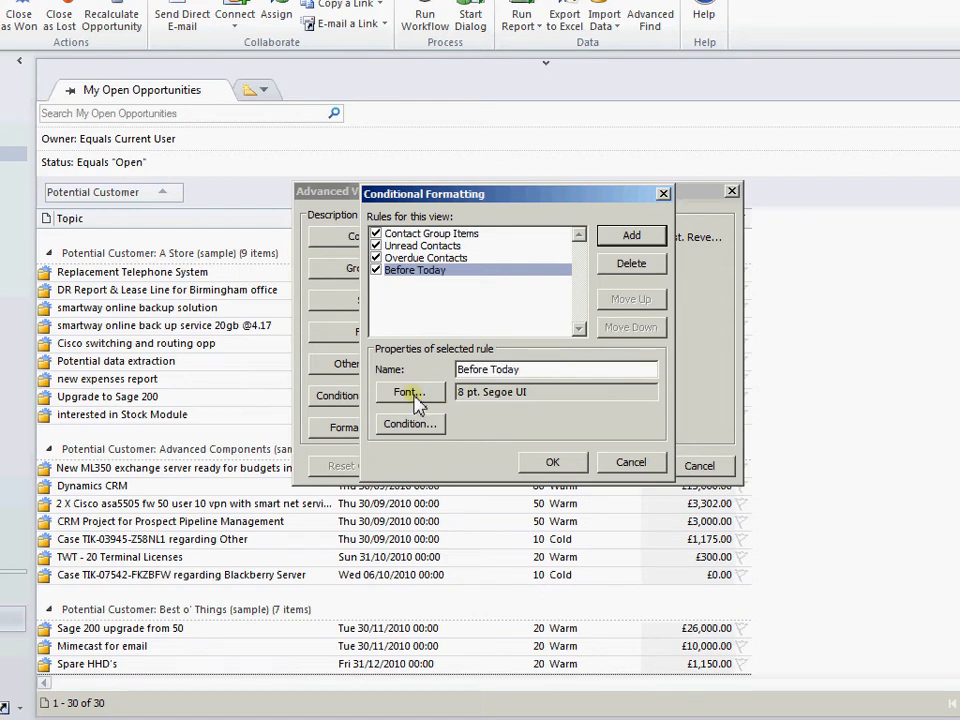
click(408, 392)
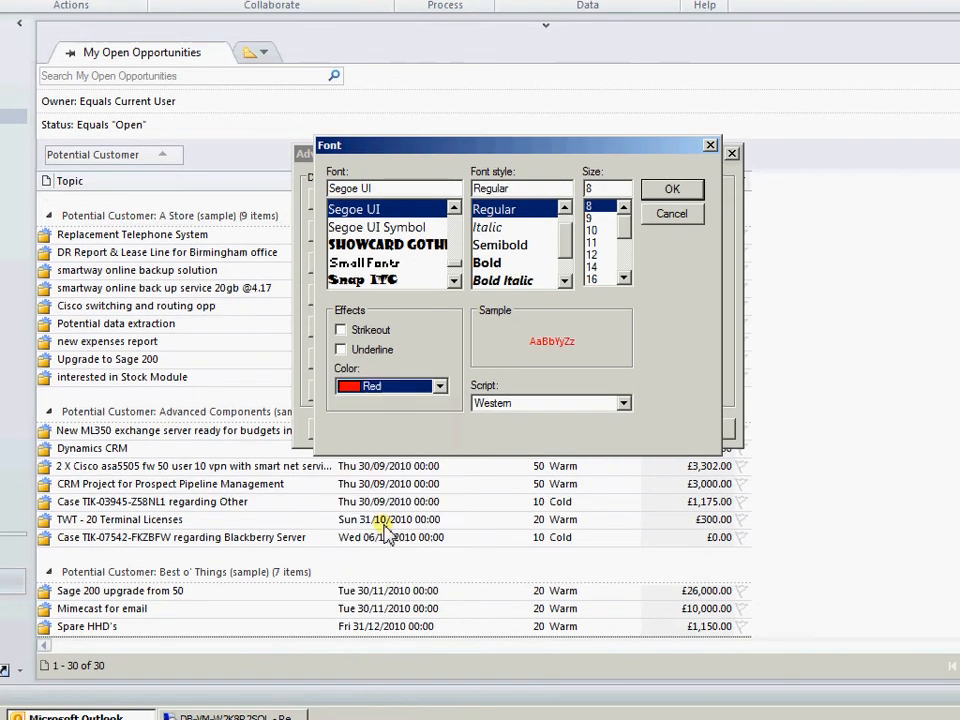
Keep the red font and add an Est. Close Date 'on or before' now condition to the rule.
click(488, 262)
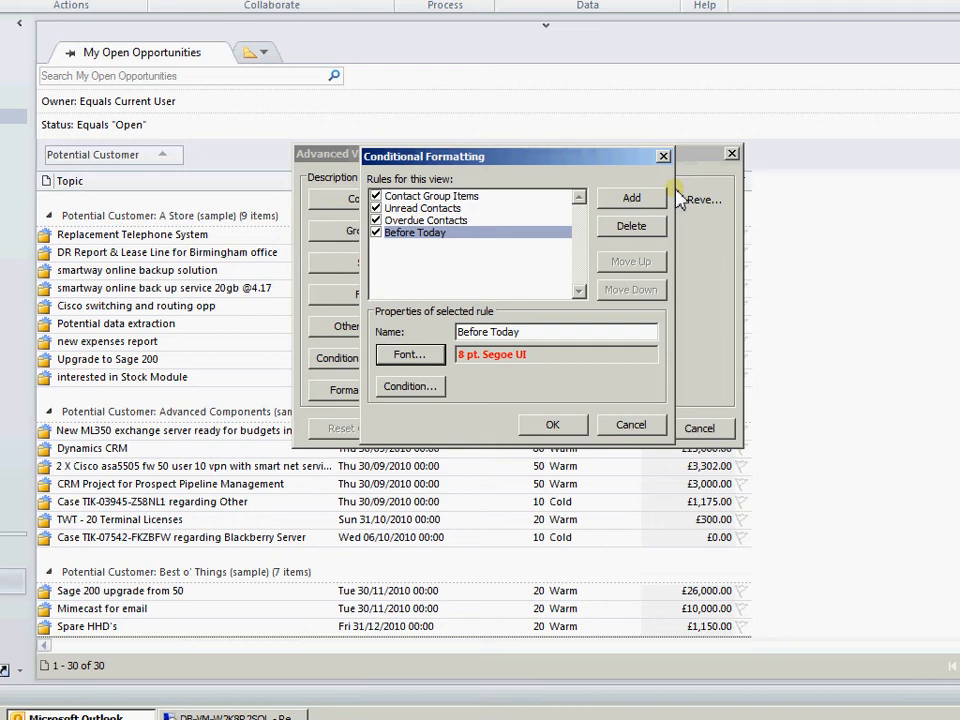
click(408, 386)
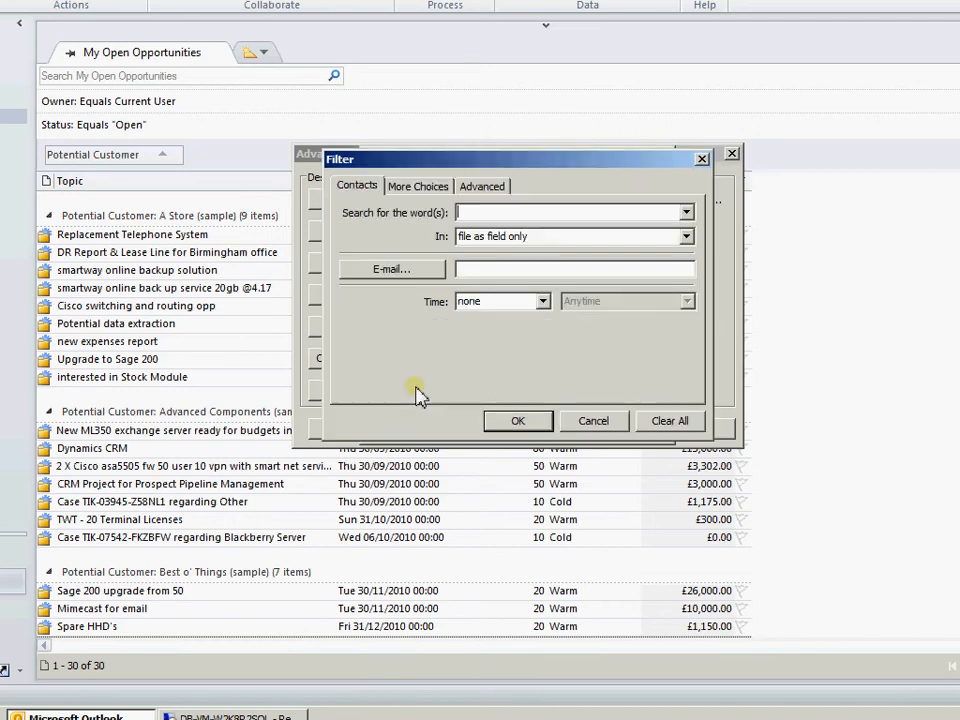
click(482, 184)
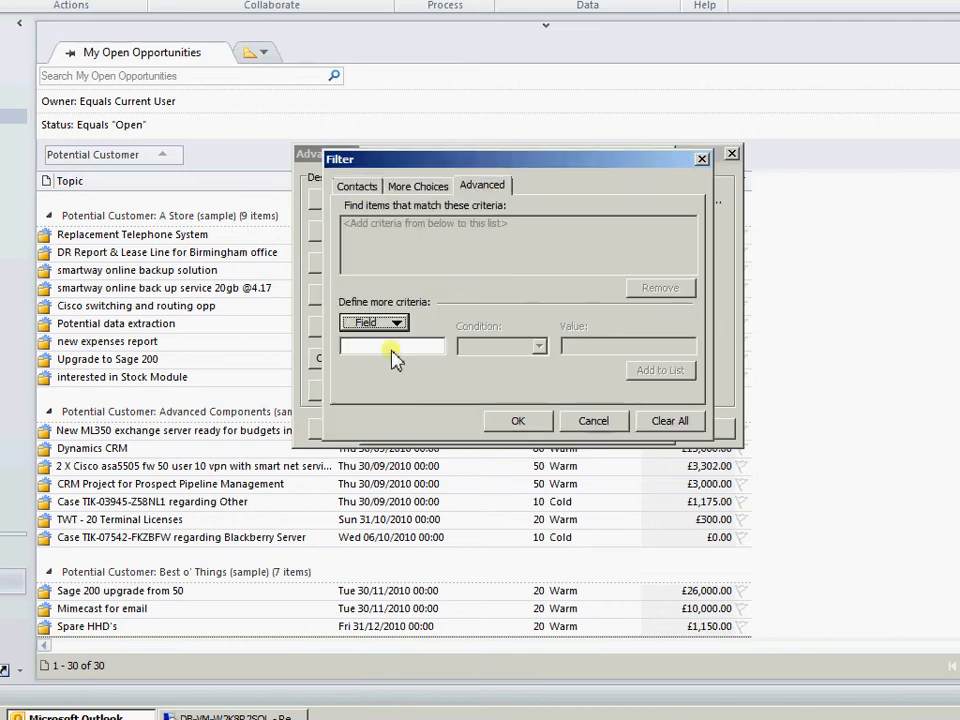
click(396, 322)
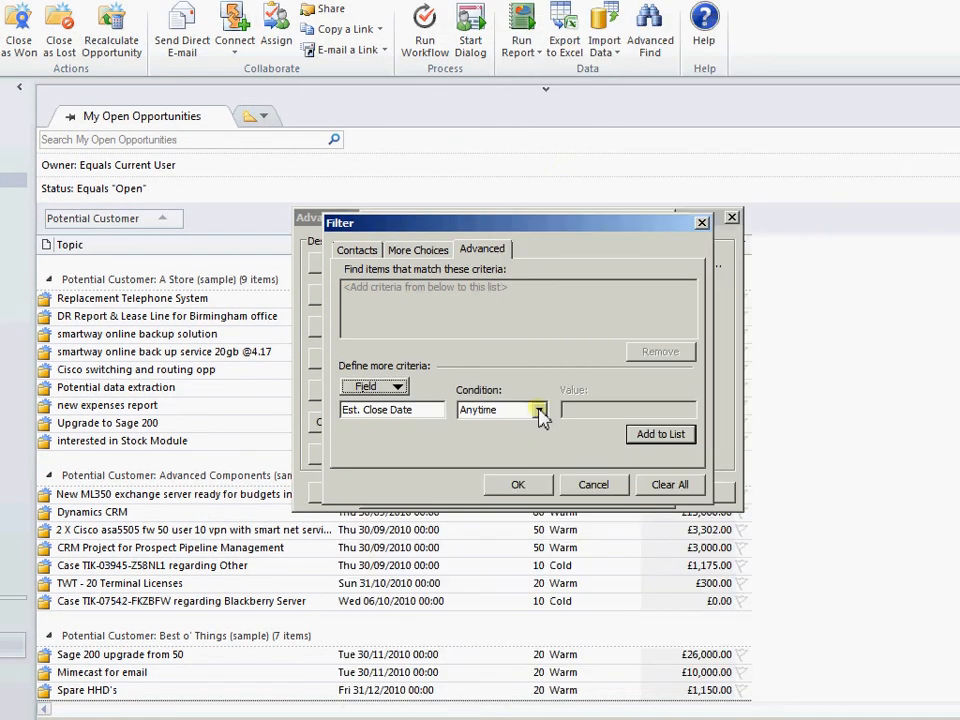
click(540, 410)
text(no)
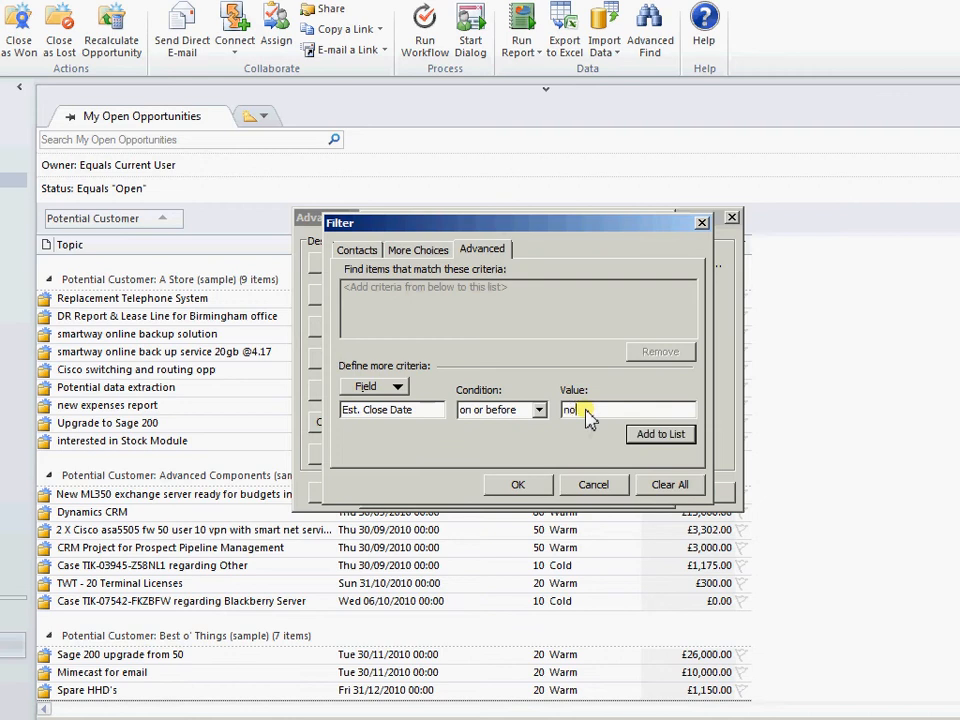
click(660, 432)
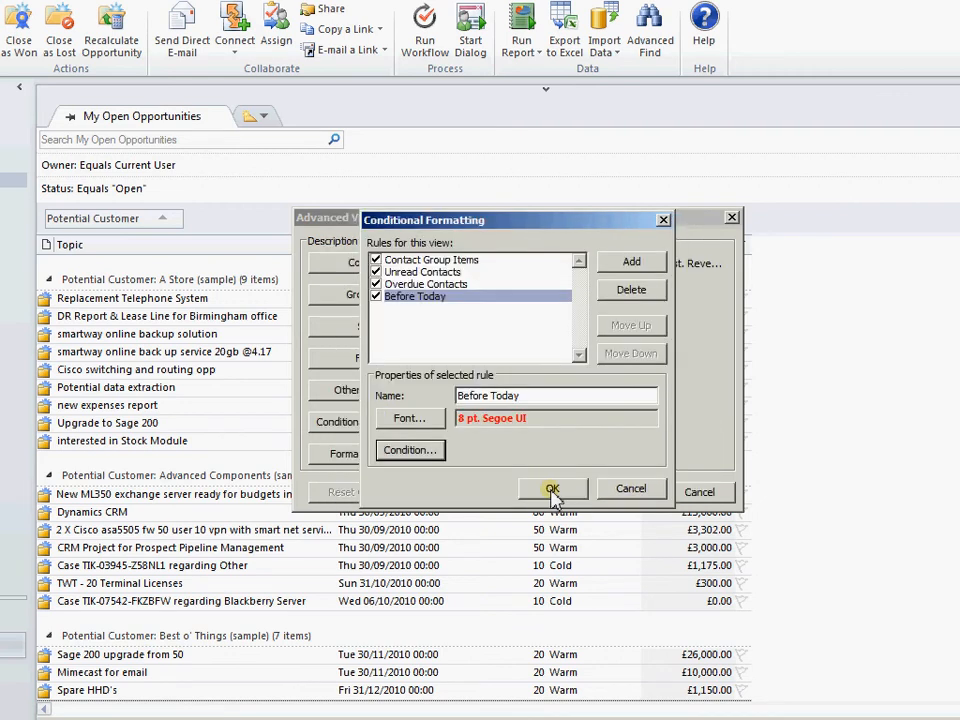
Apply the Before Today rule to the list, then return to the view's advanced settings.
click(552, 488)
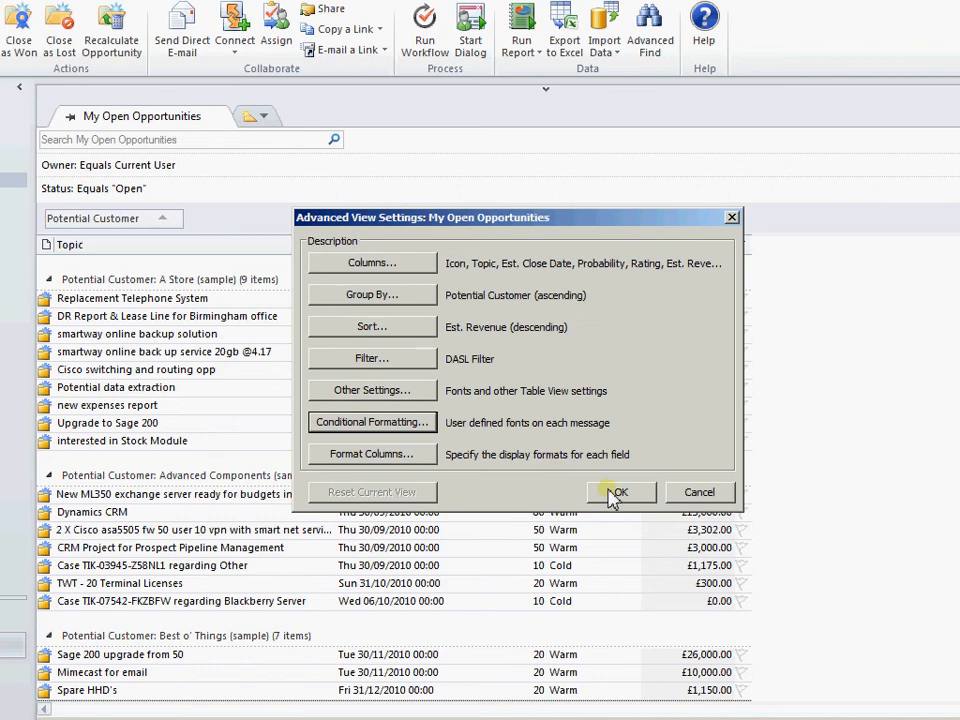
click(620, 492)
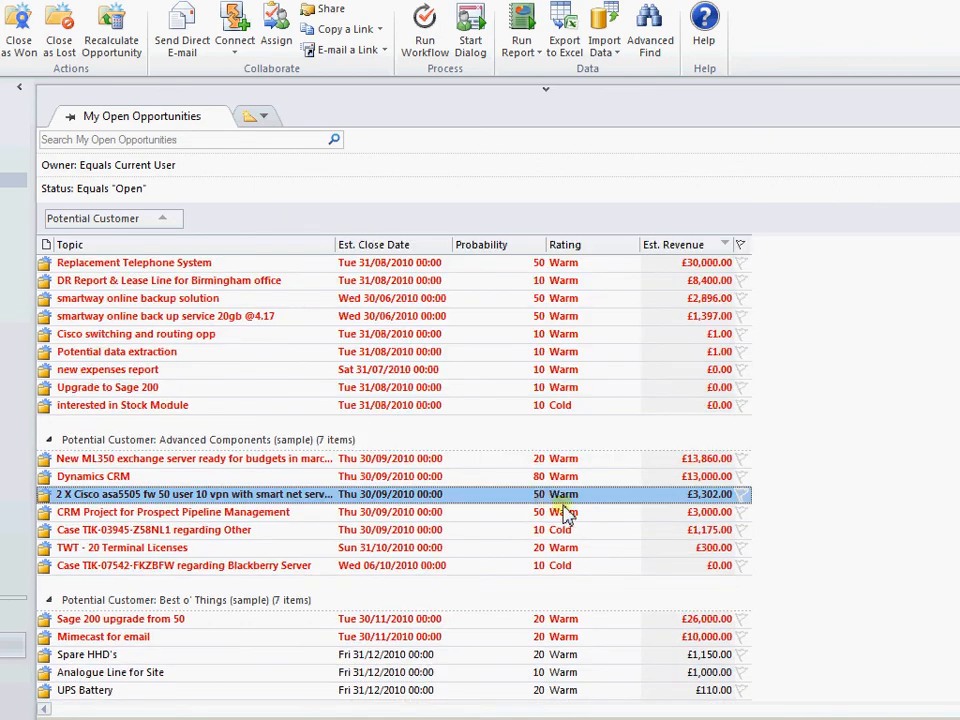
scroll(down, 3)
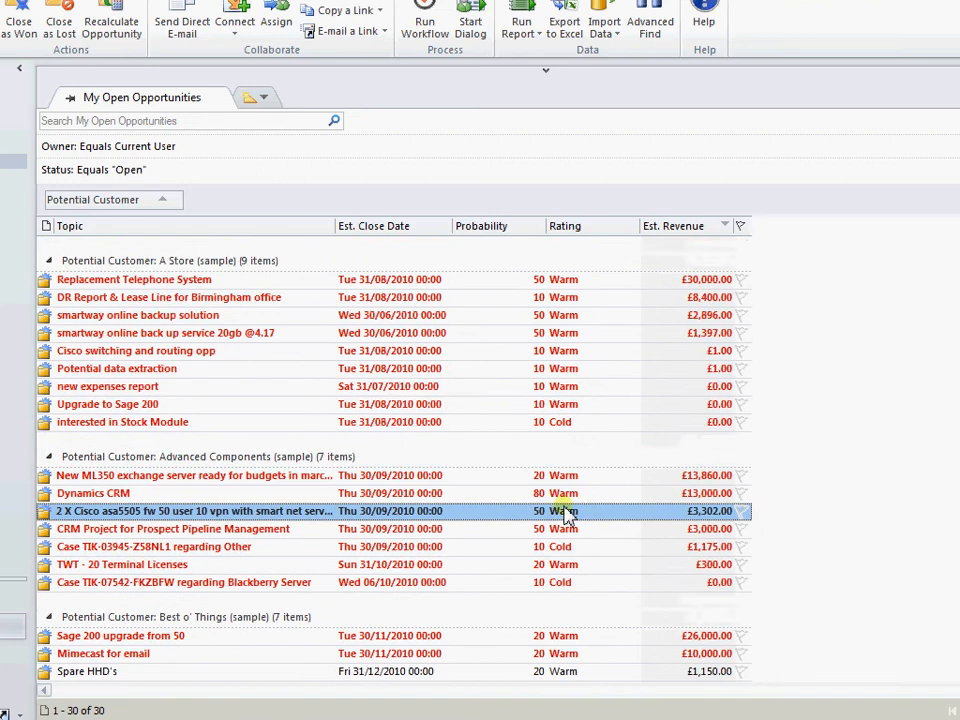
right_click(482, 224)
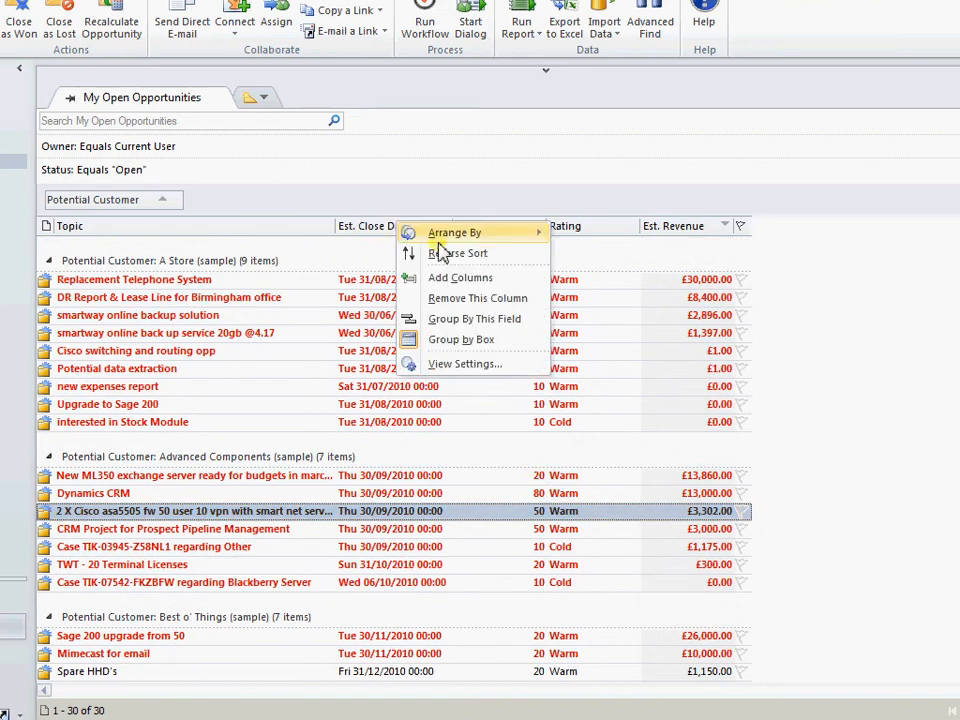
click(464, 364)
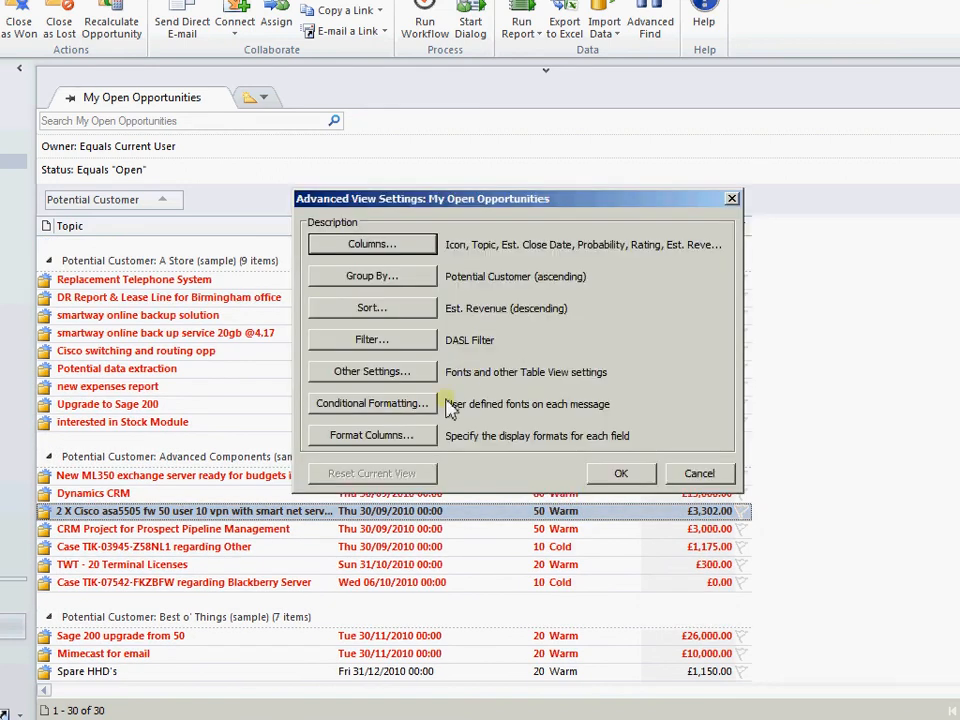
Add a formatting rule named 'This Month' with a green font.
click(372, 404)
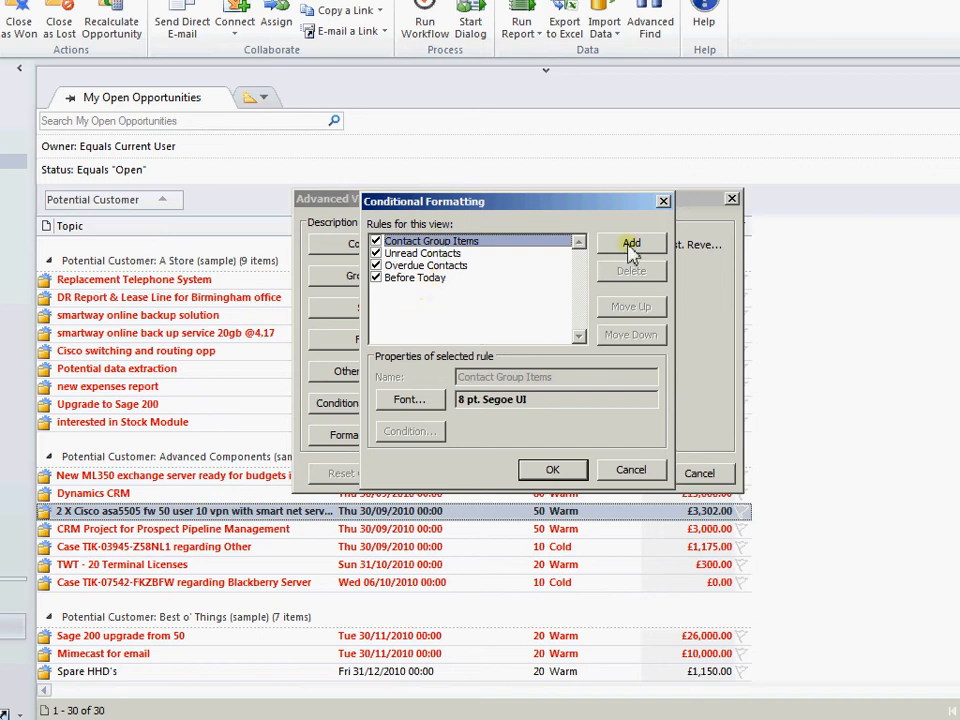
click(632, 244)
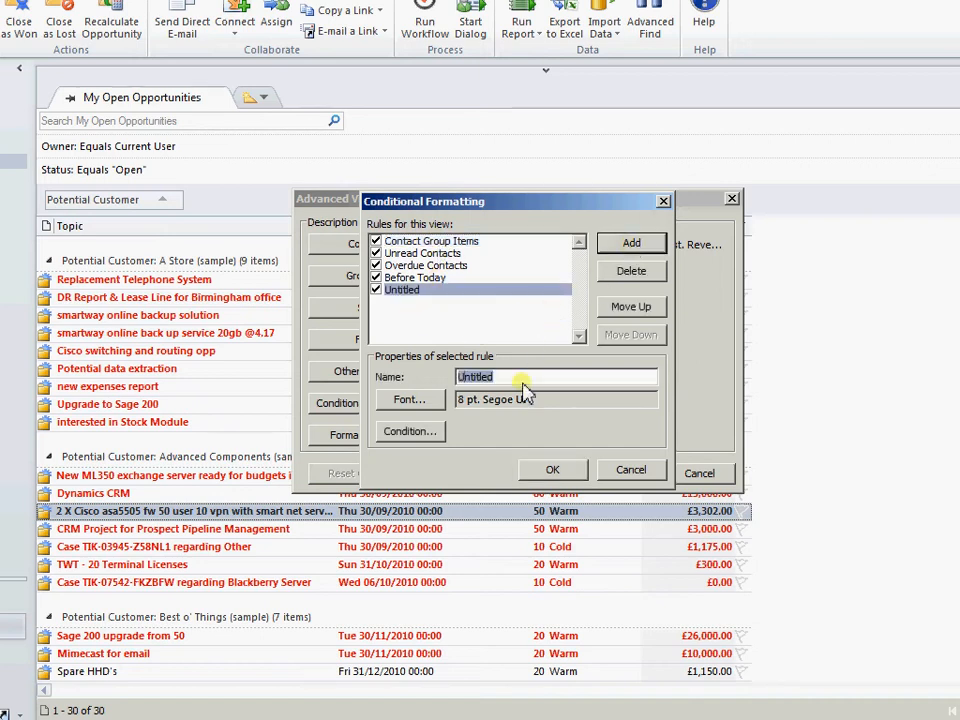
text(This Month)
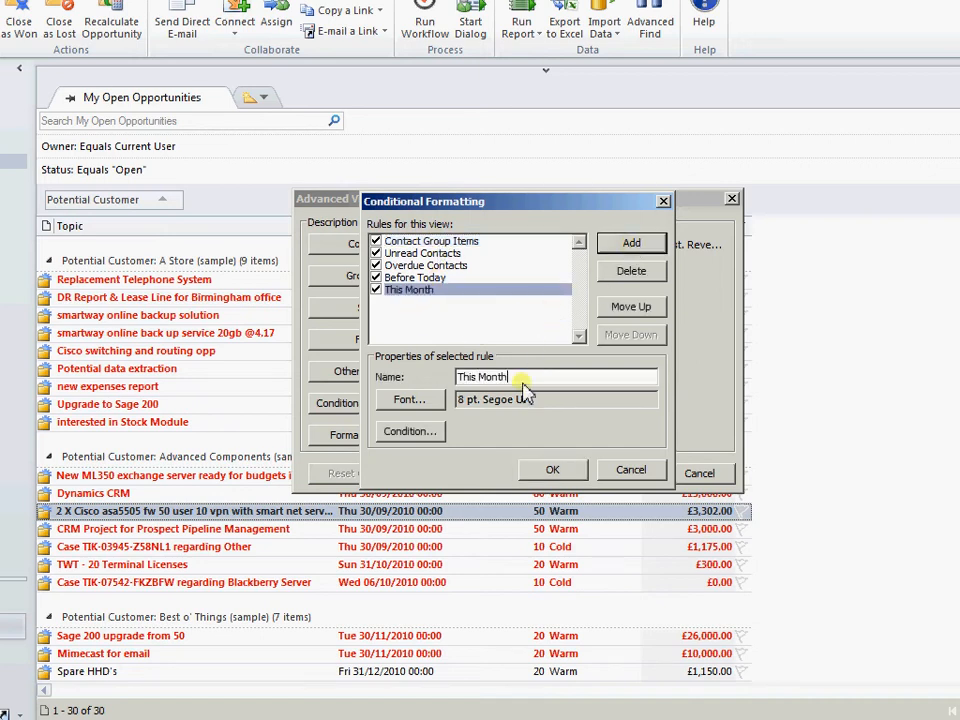
click(408, 400)
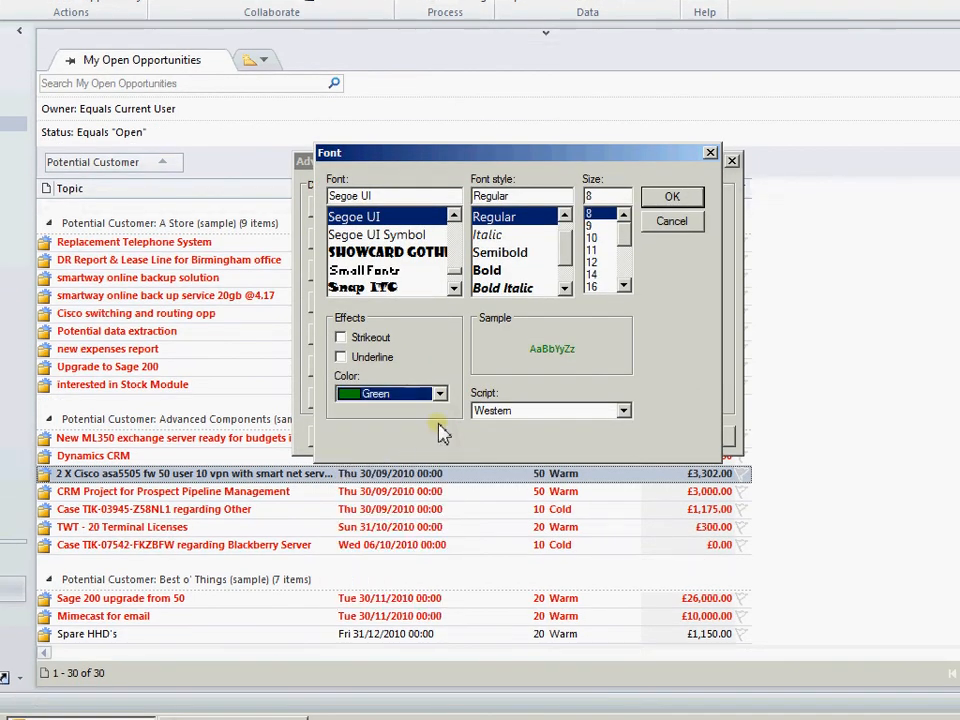
click(488, 270)
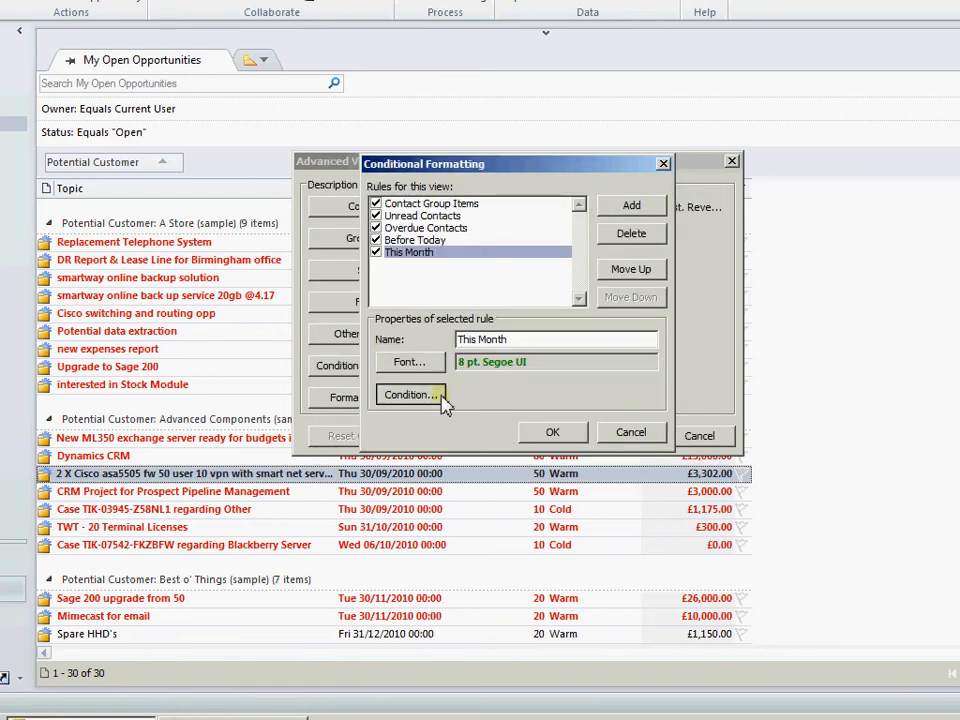
Give the This Month rule an Est. Close Date 'This Month' condition and confirm the rules.
click(408, 394)
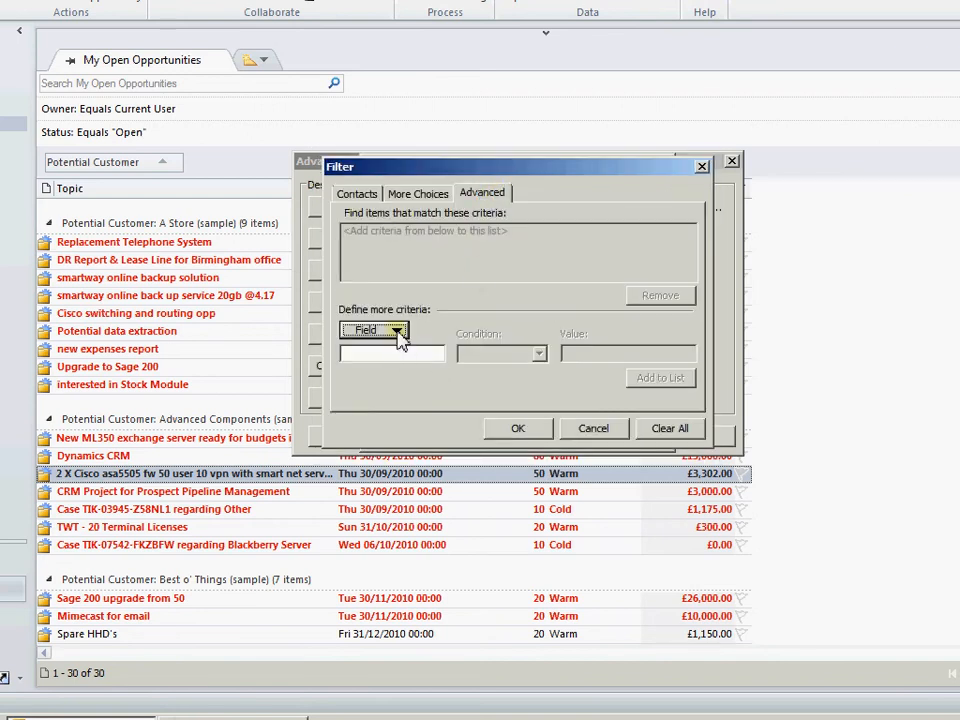
click(400, 256)
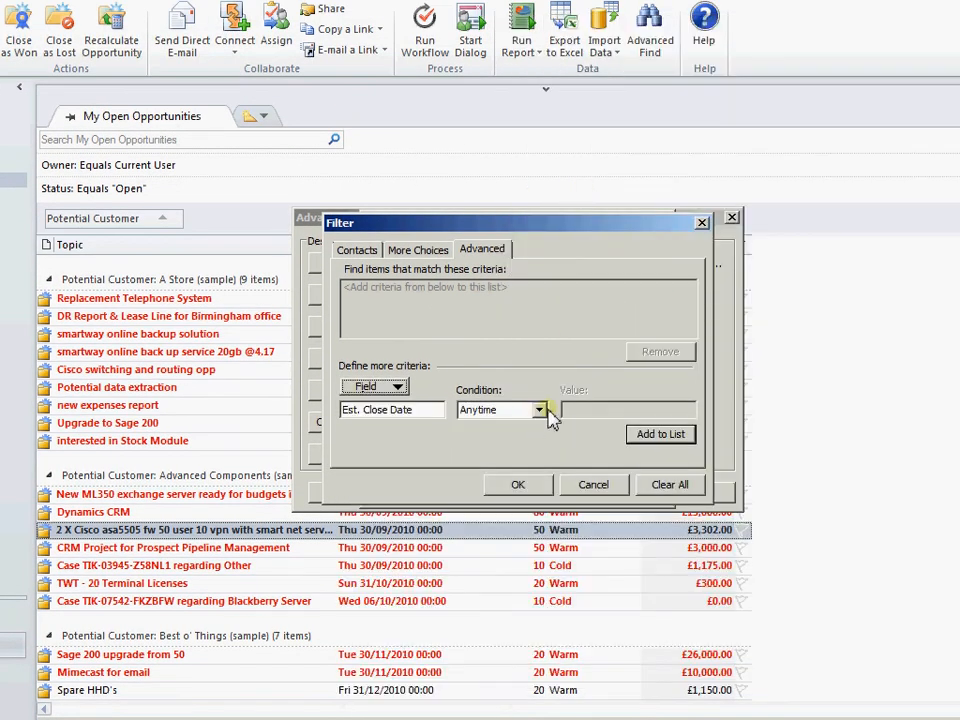
click(544, 410)
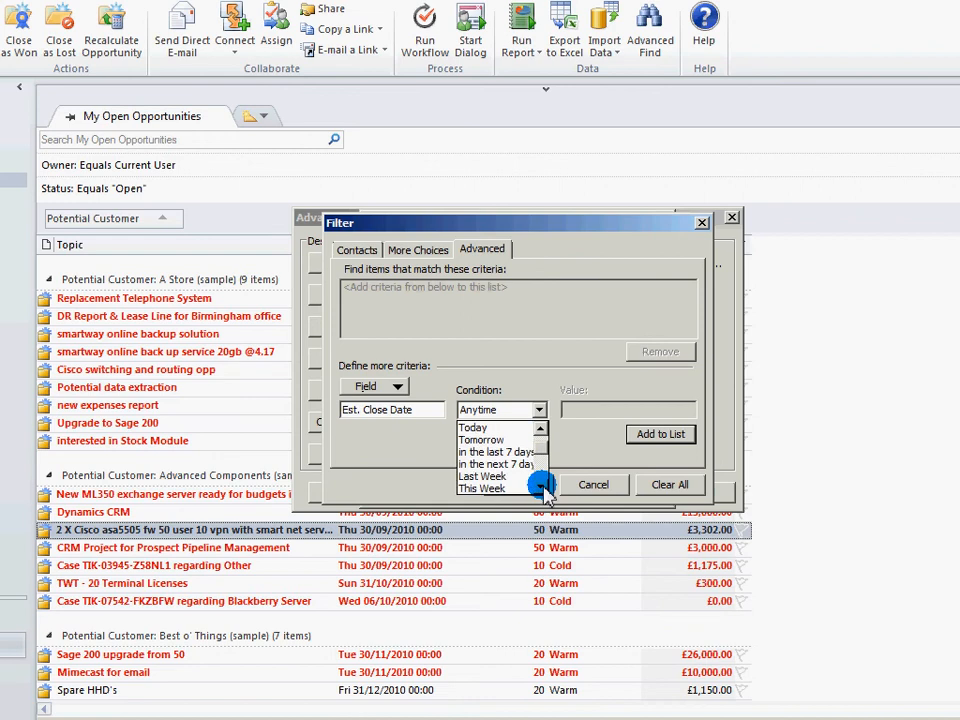
click(490, 488)
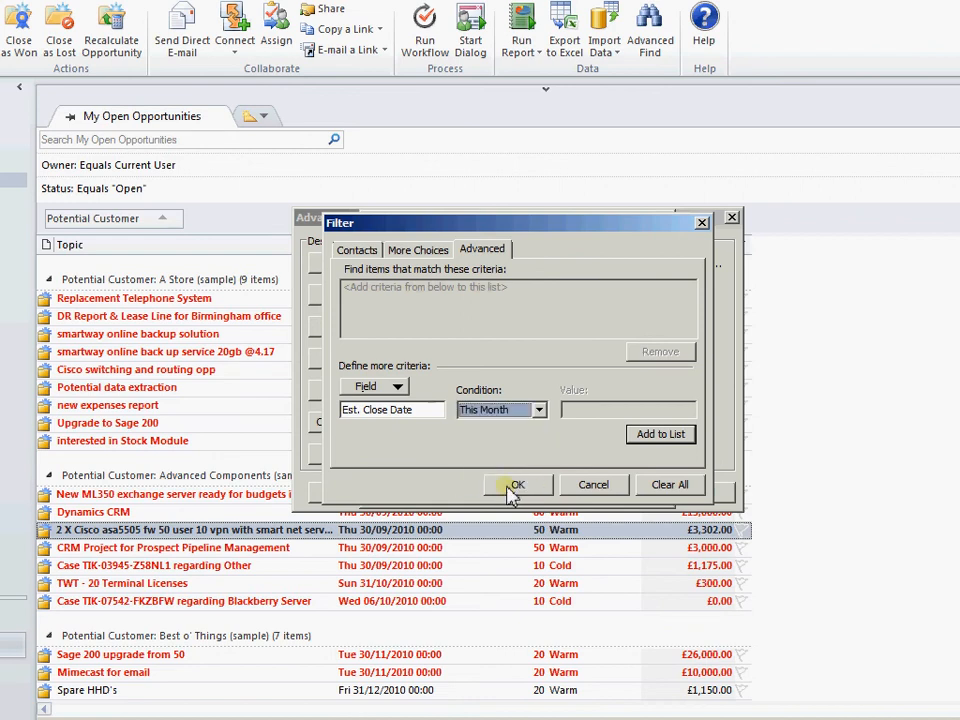
click(660, 434)
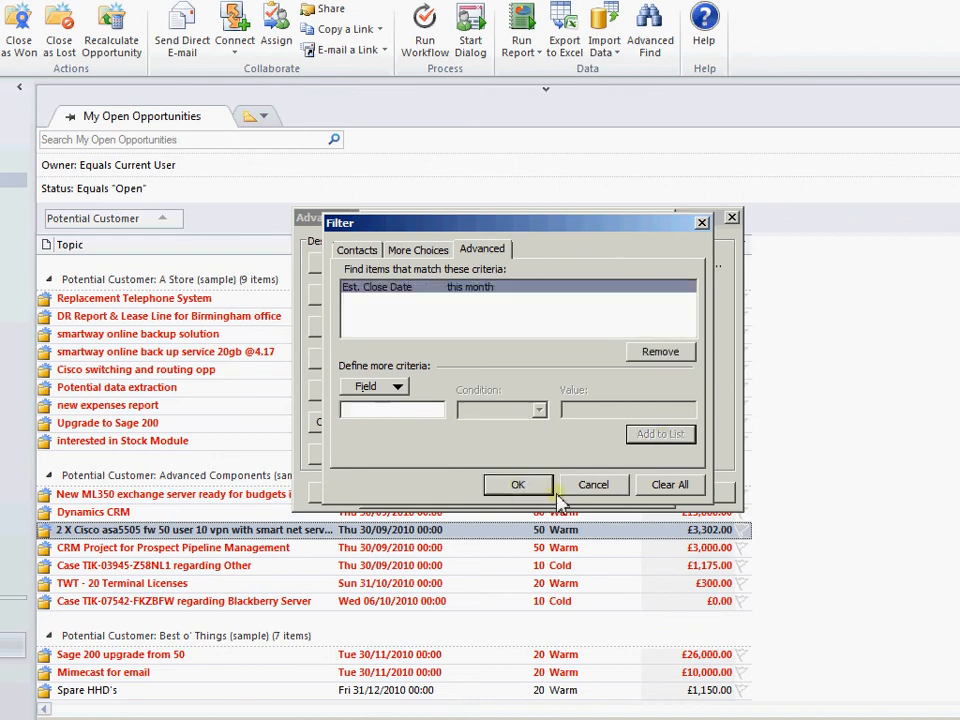
click(518, 484)
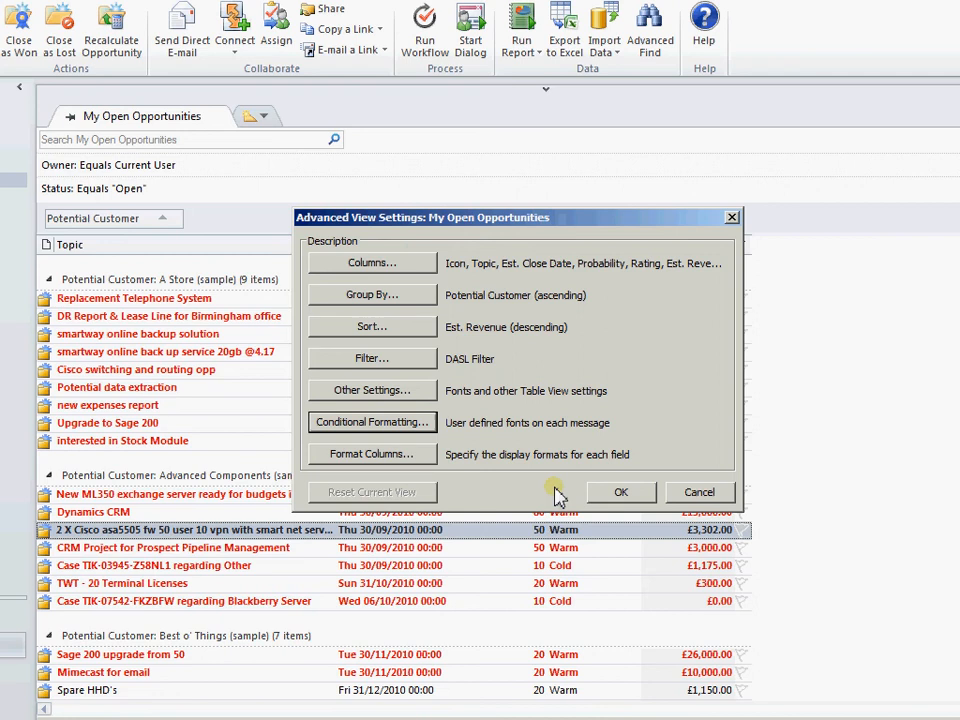
Apply both formatting rules to the opportunities view, check the Reading Pane menu, and go to Accounts.
click(620, 492)
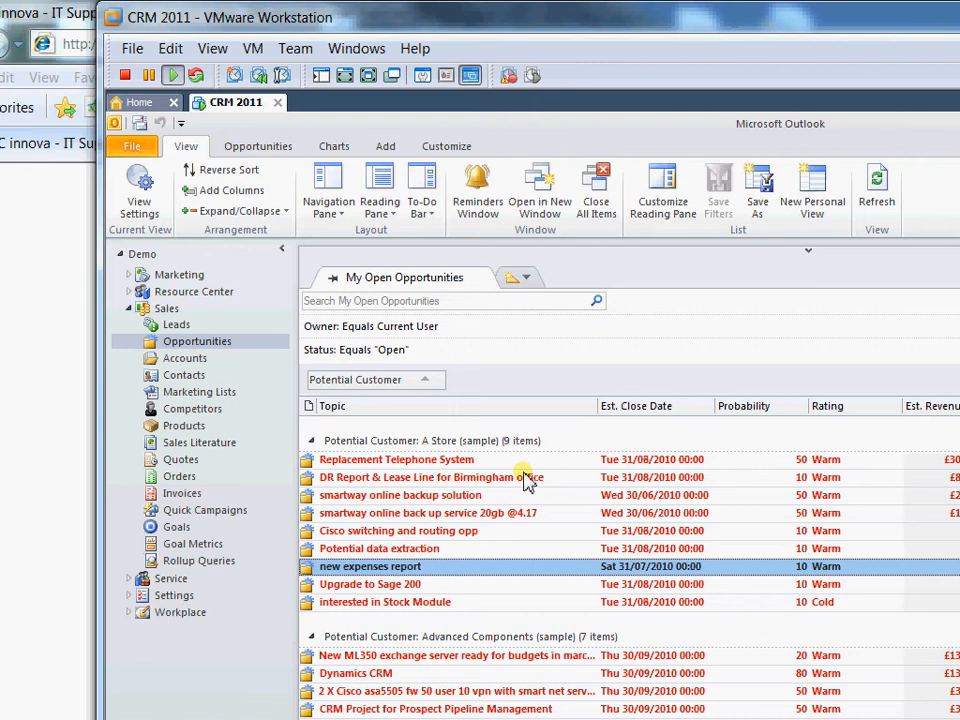
mouse_move(704, 532)
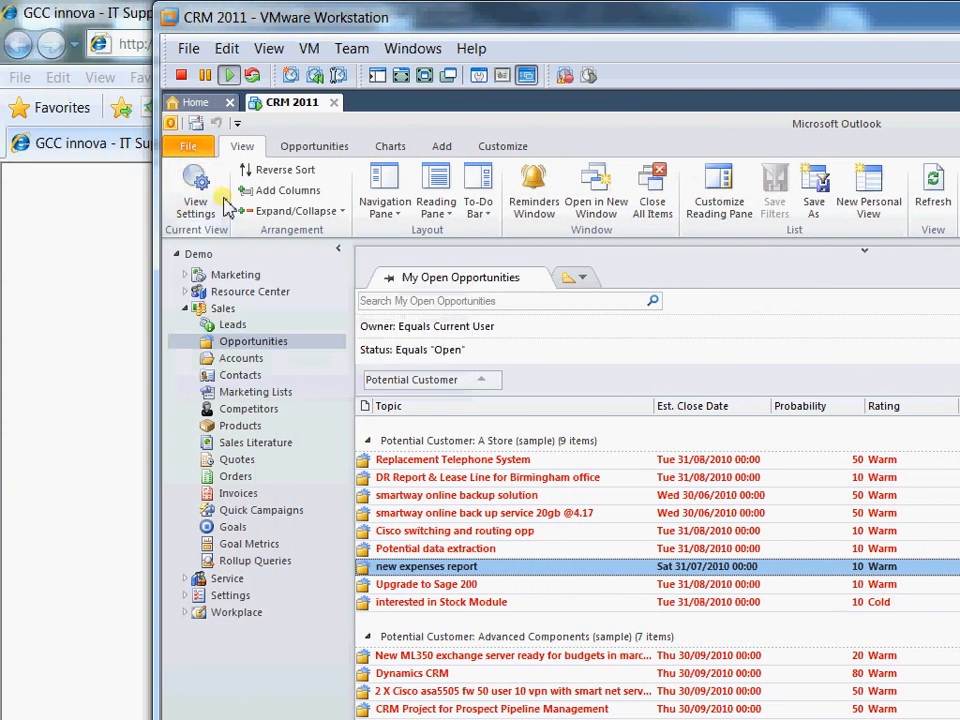
click(436, 190)
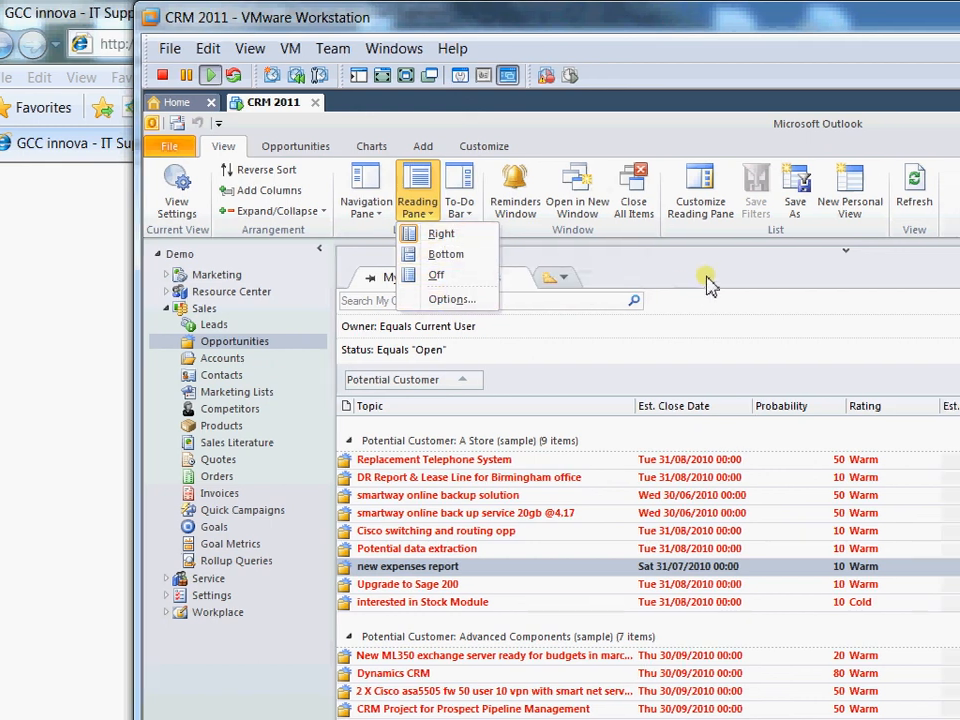
mouse_move(234, 340)
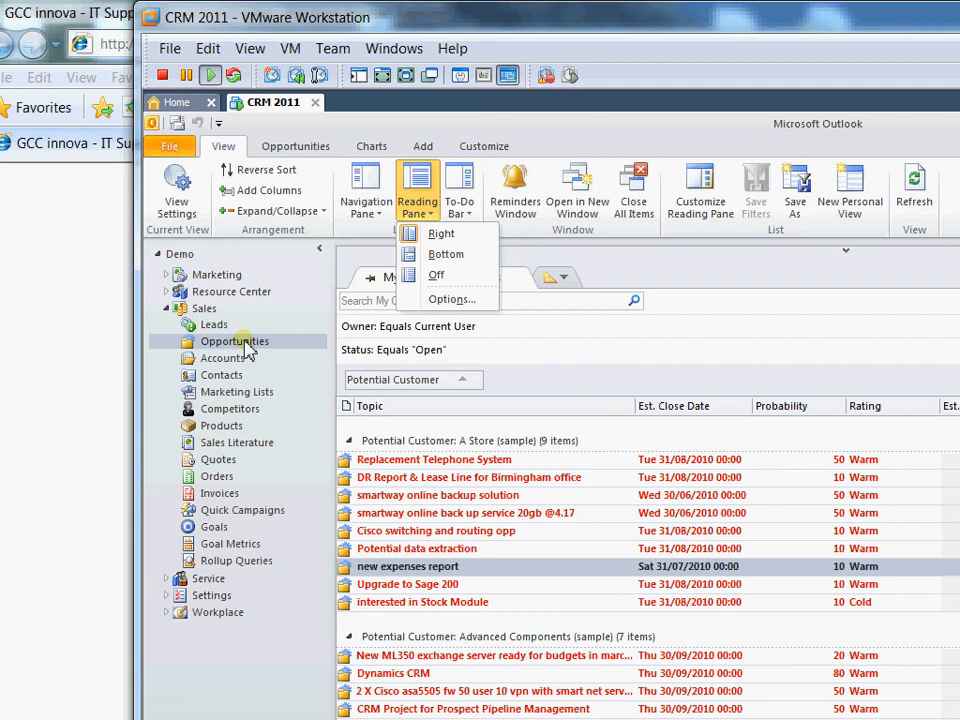
click(436, 276)
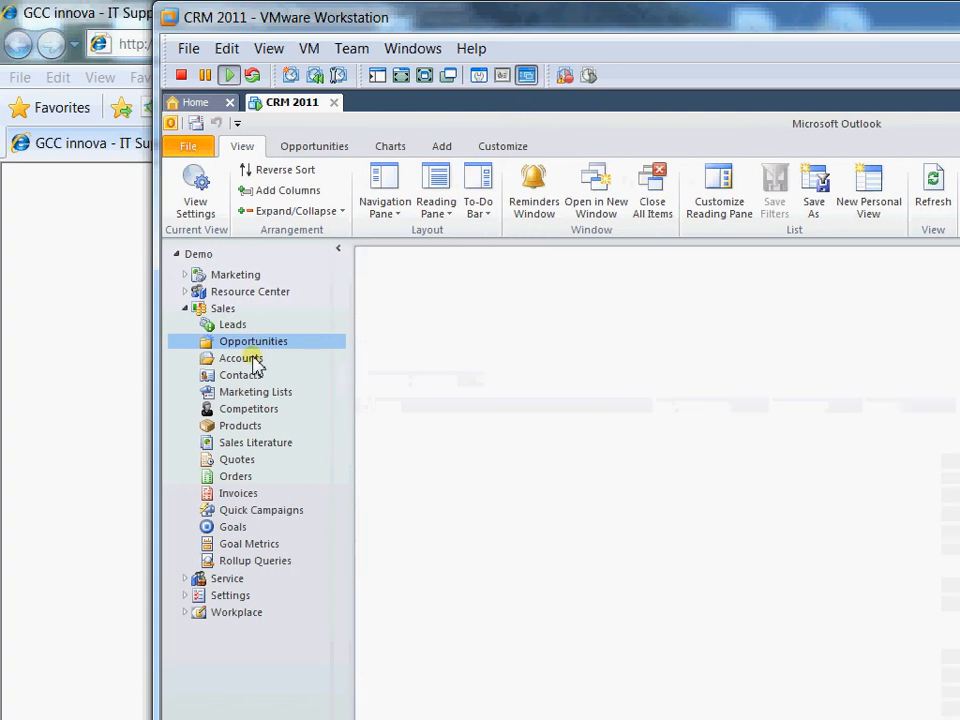
Open the A Store (sample) account record from My Active Accounts.
click(240, 358)
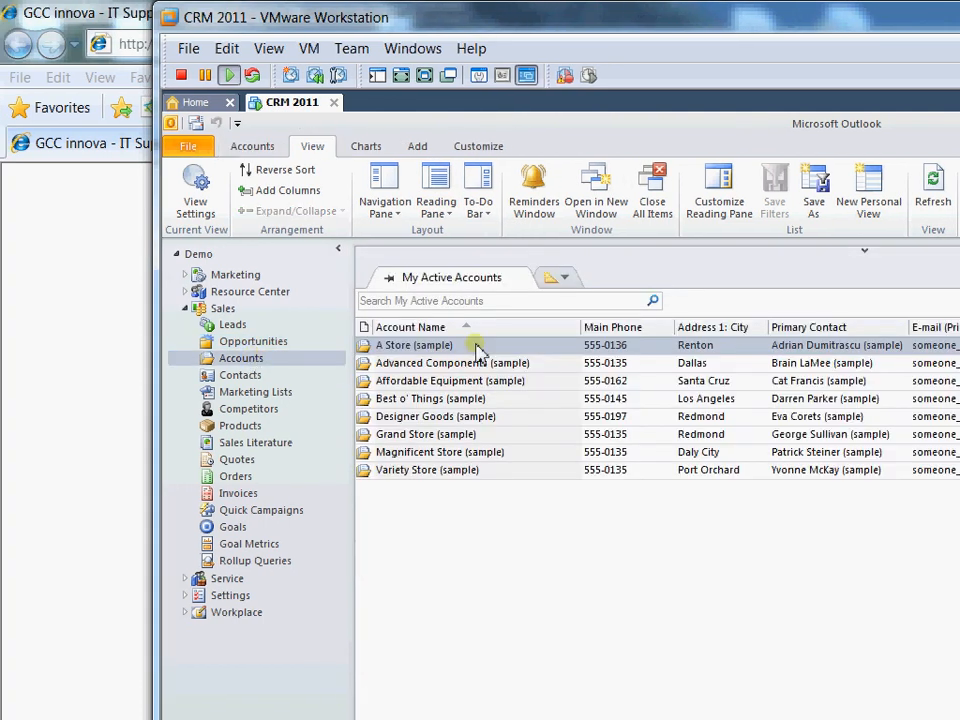
double_click(412, 344)
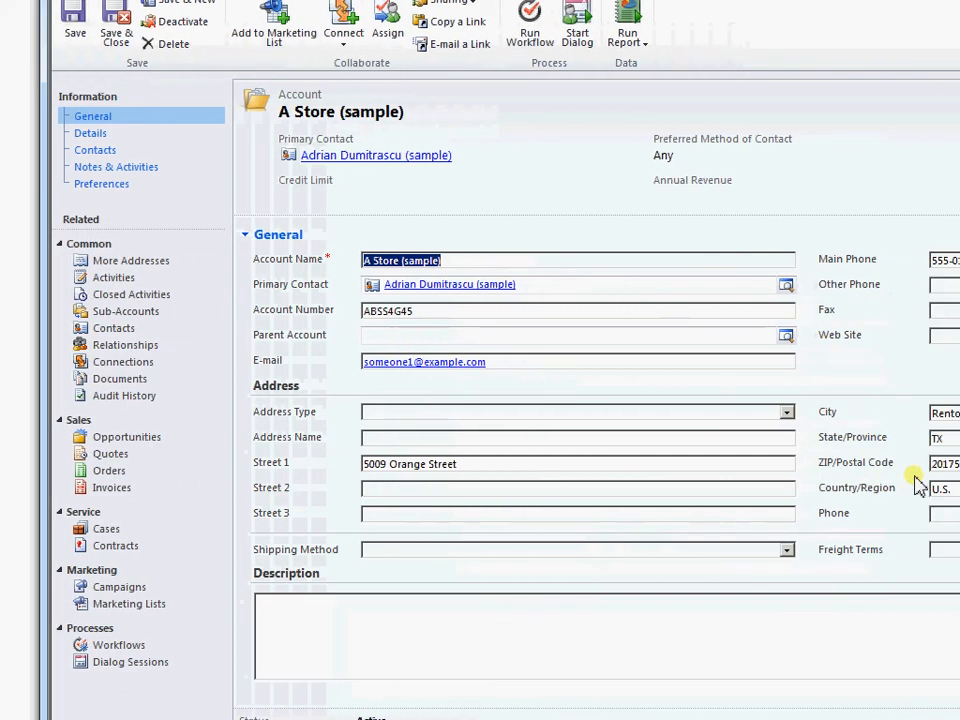
Show the account's Contacts in My Active Contacts view and select its only contact.
scroll(right, 3)
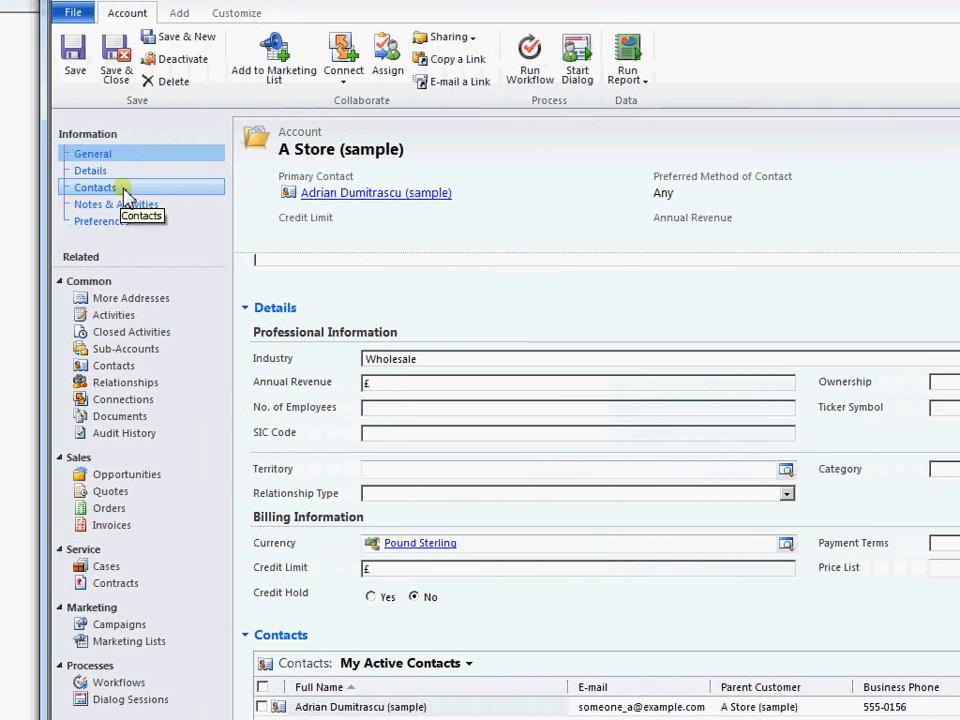
click(96, 188)
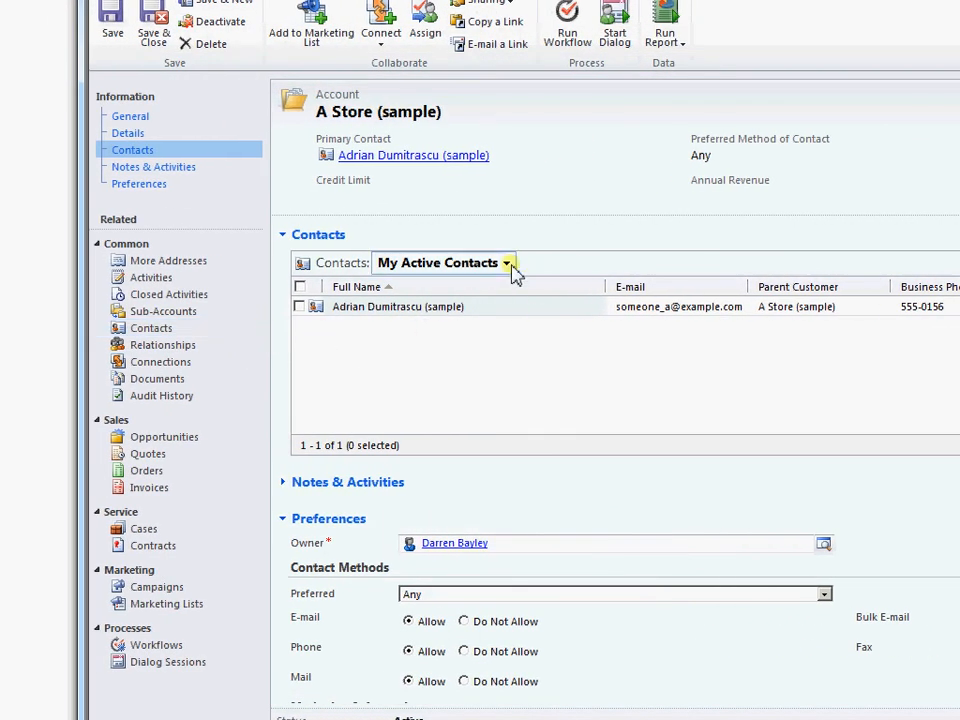
click(508, 264)
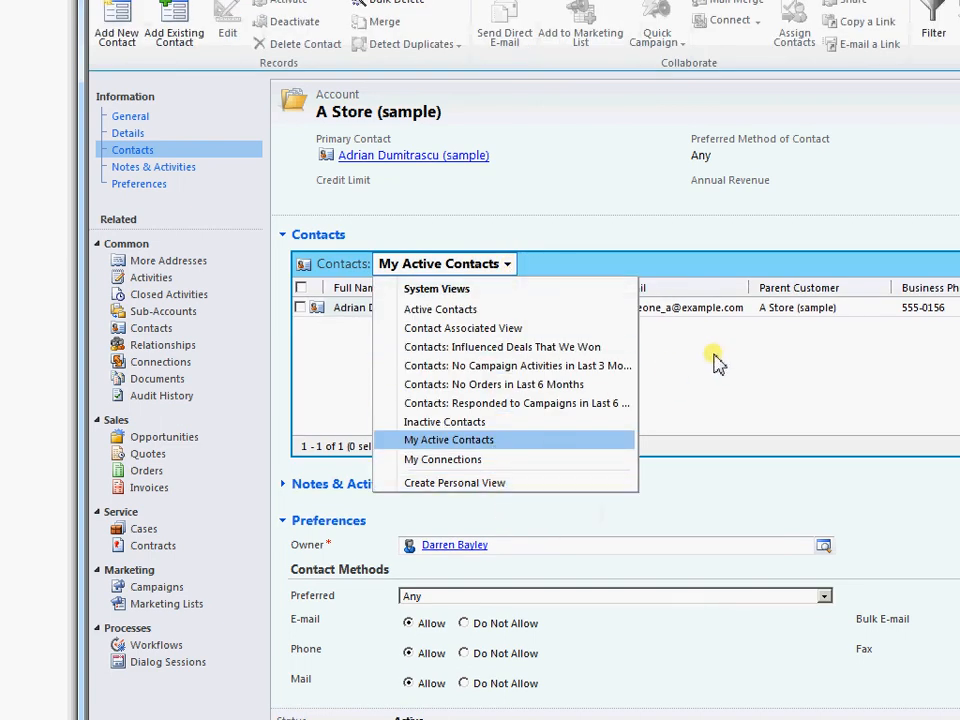
click(448, 440)
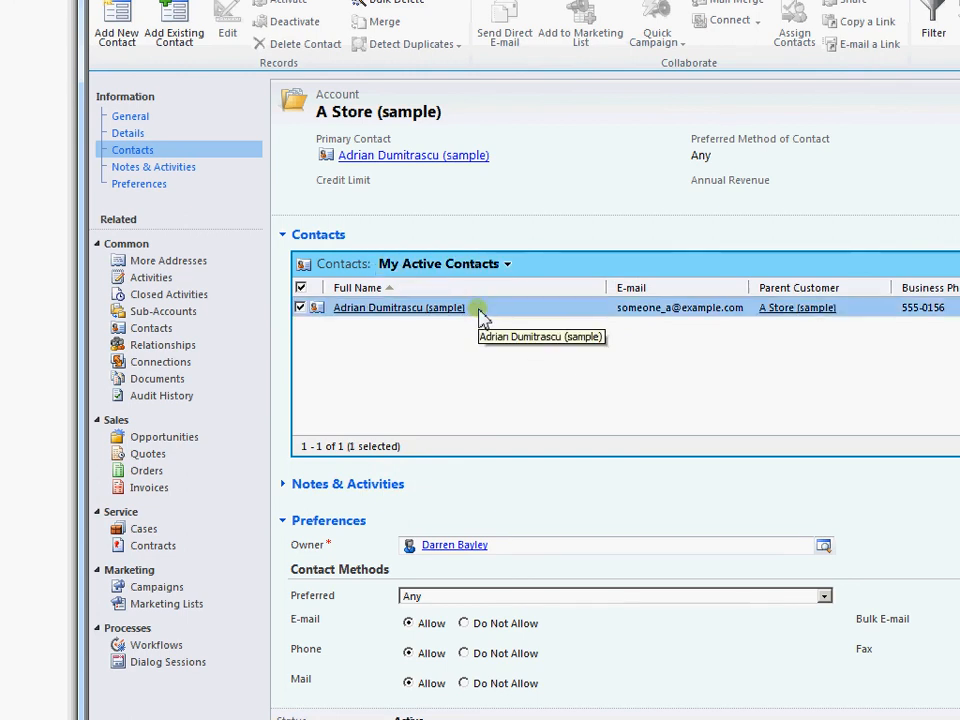
click(398, 308)
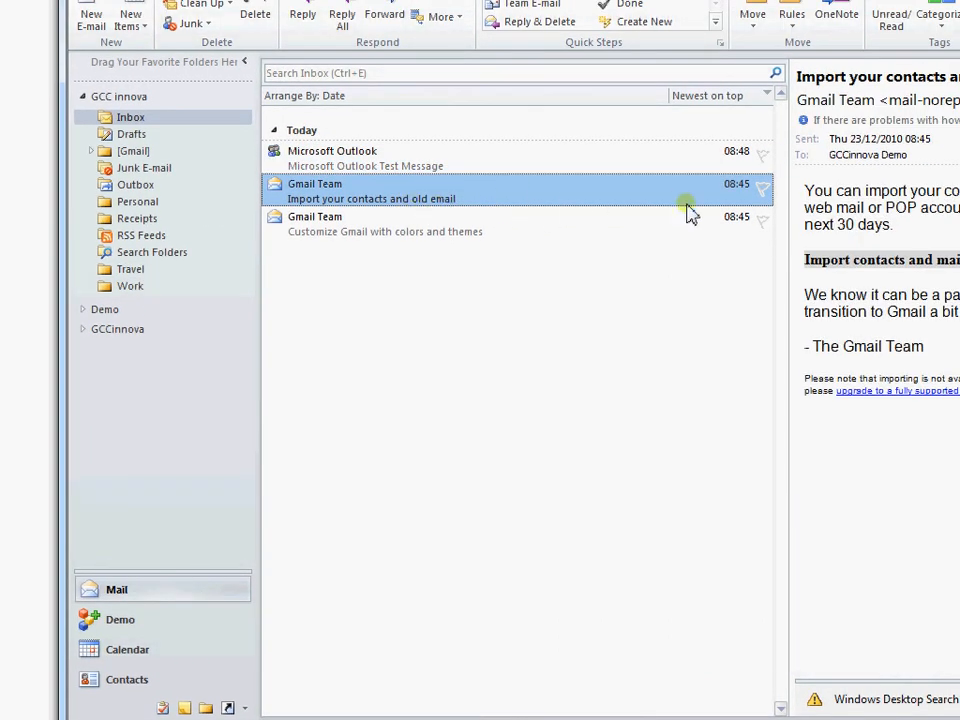
mouse_move(716, 206)
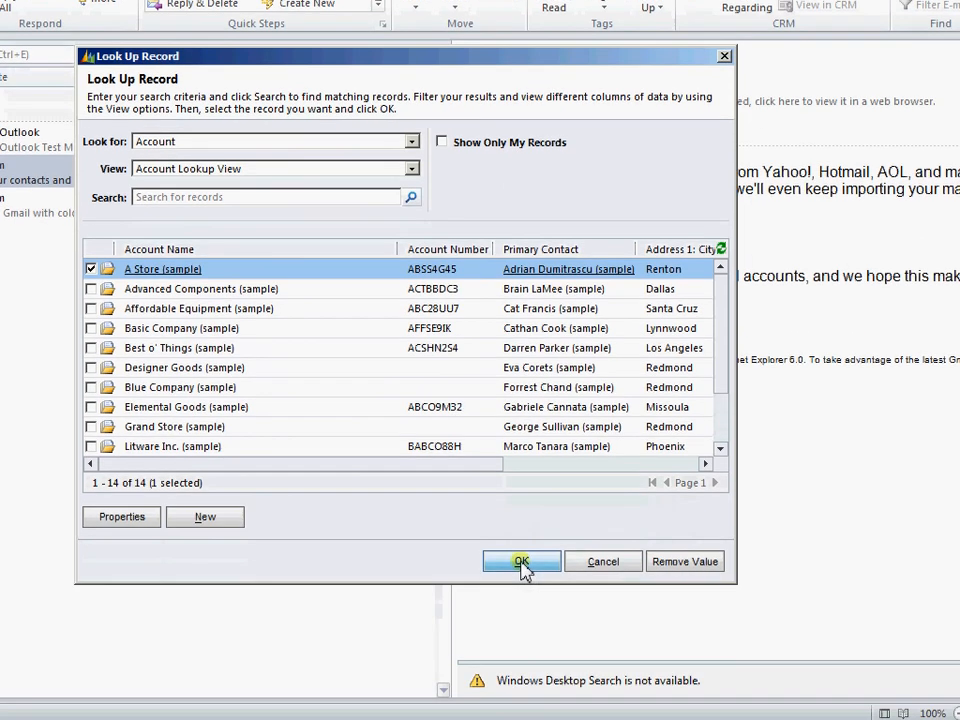
Set A Store (sample) as the regarding record for the Gmail Team email.
click(520, 560)
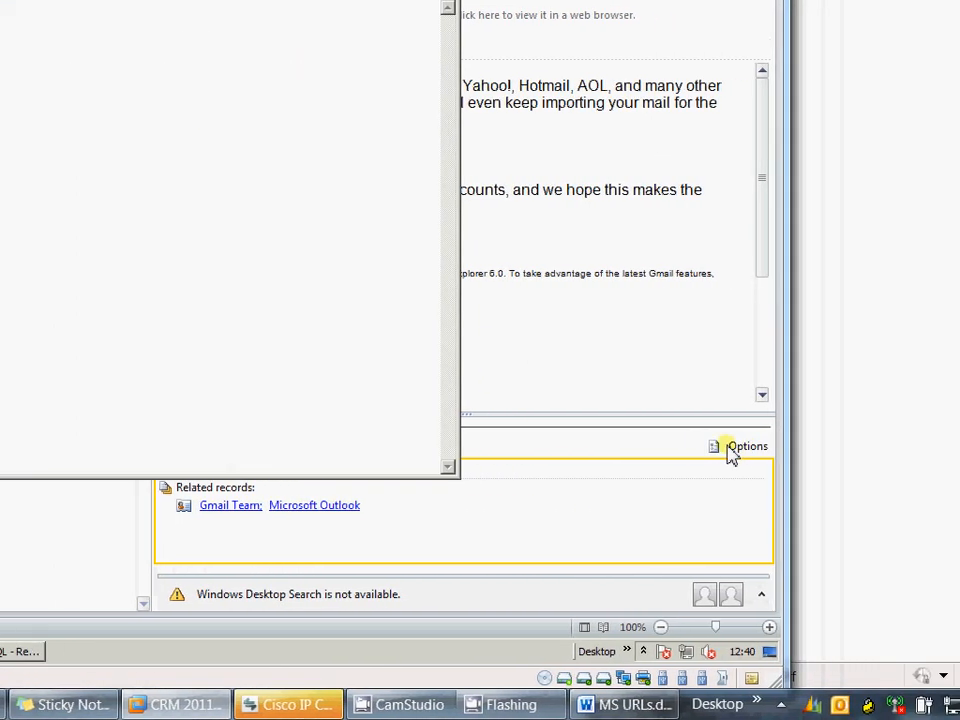
Enable Create Contacts from the sender in Set Personal Options E-mail settings and save.
click(748, 446)
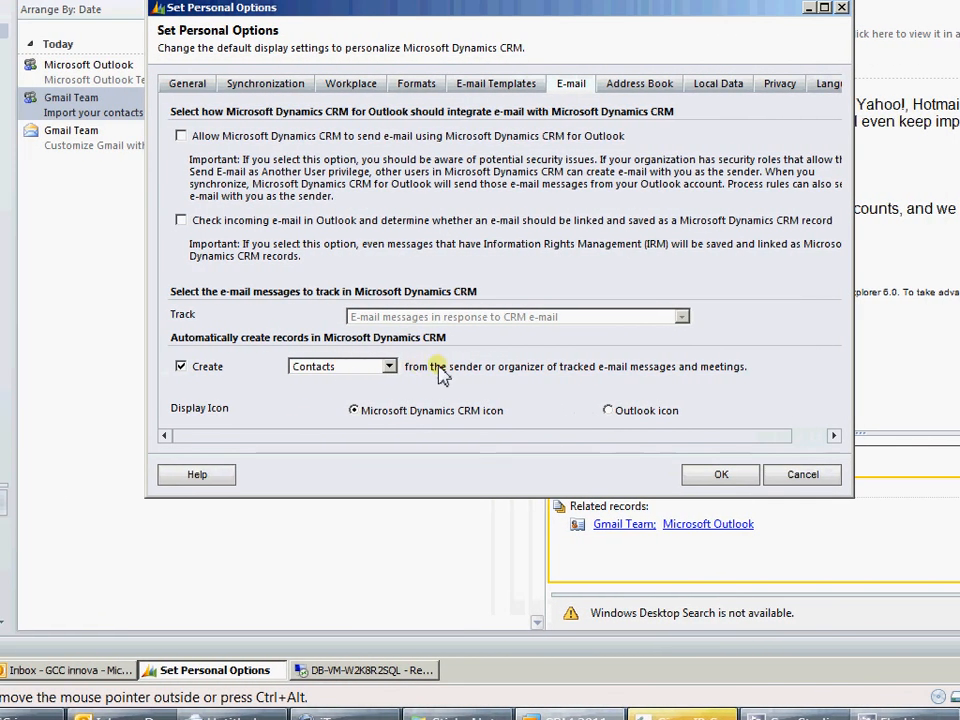
mouse_move(638, 380)
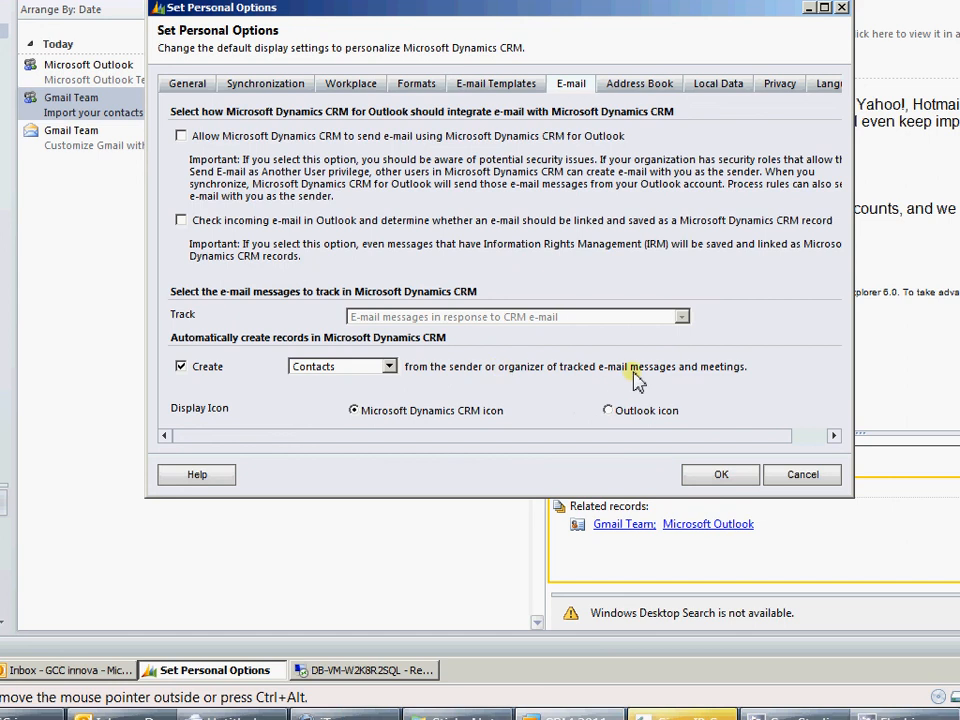
mouse_move(404, 378)
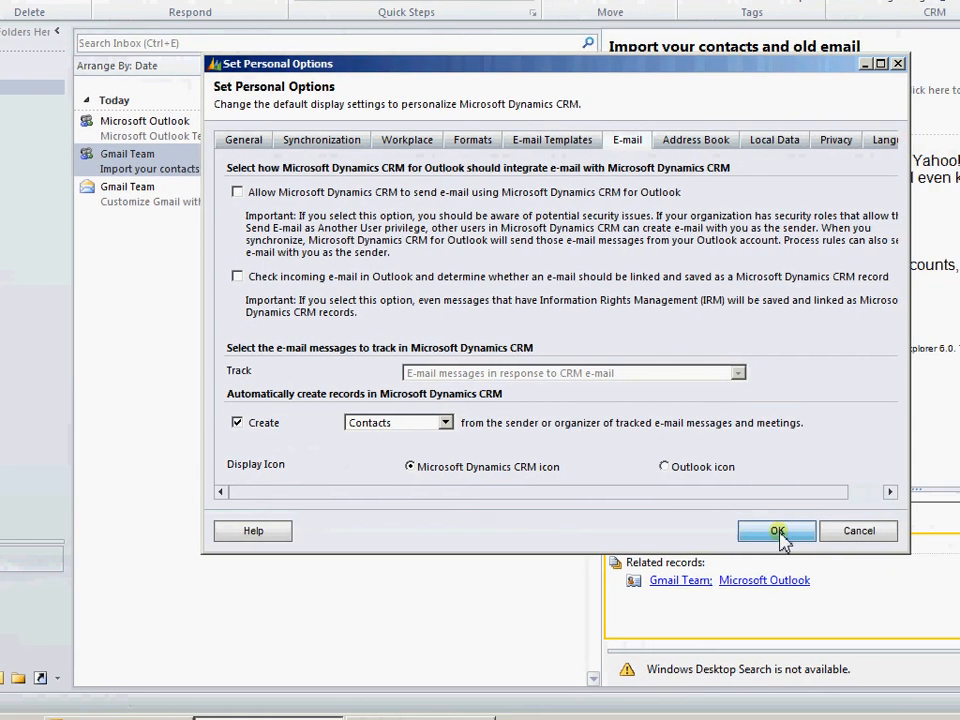
click(776, 532)
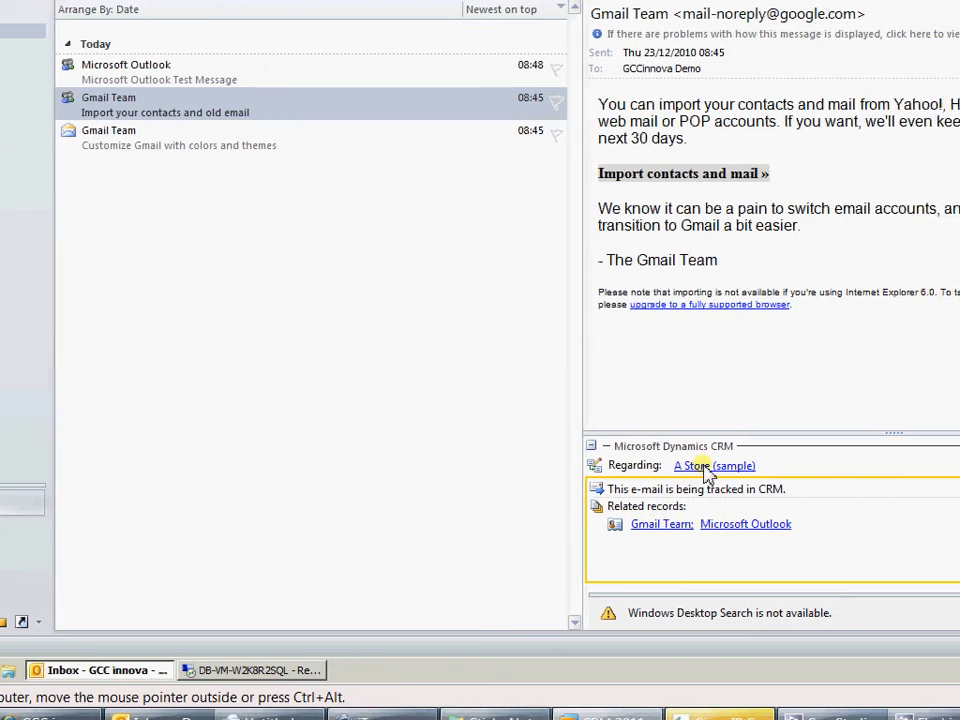
click(714, 464)
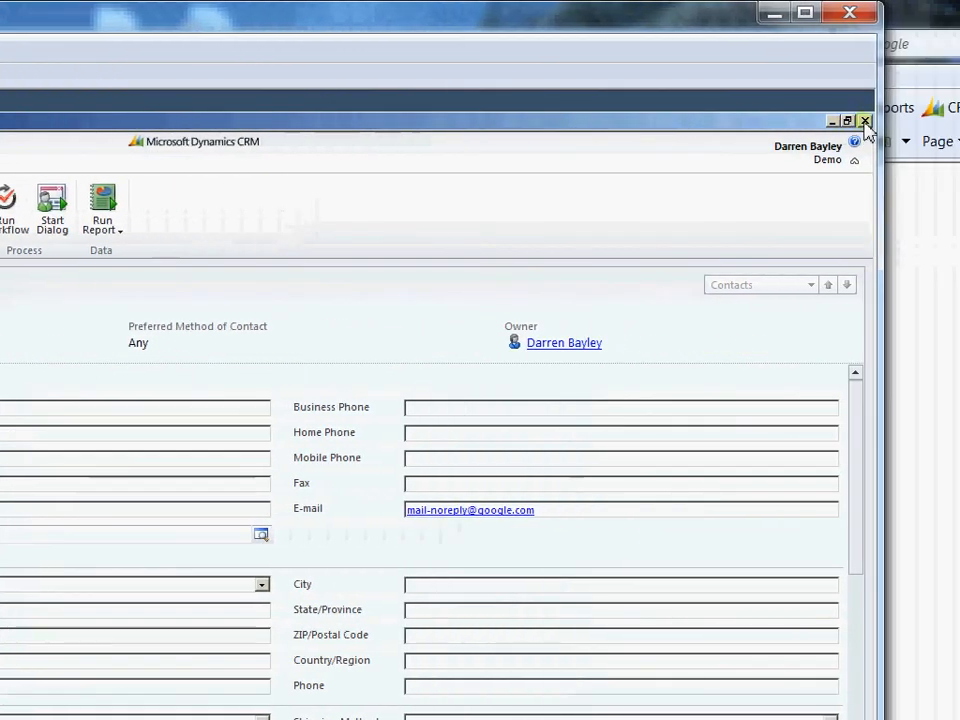
click(864, 122)
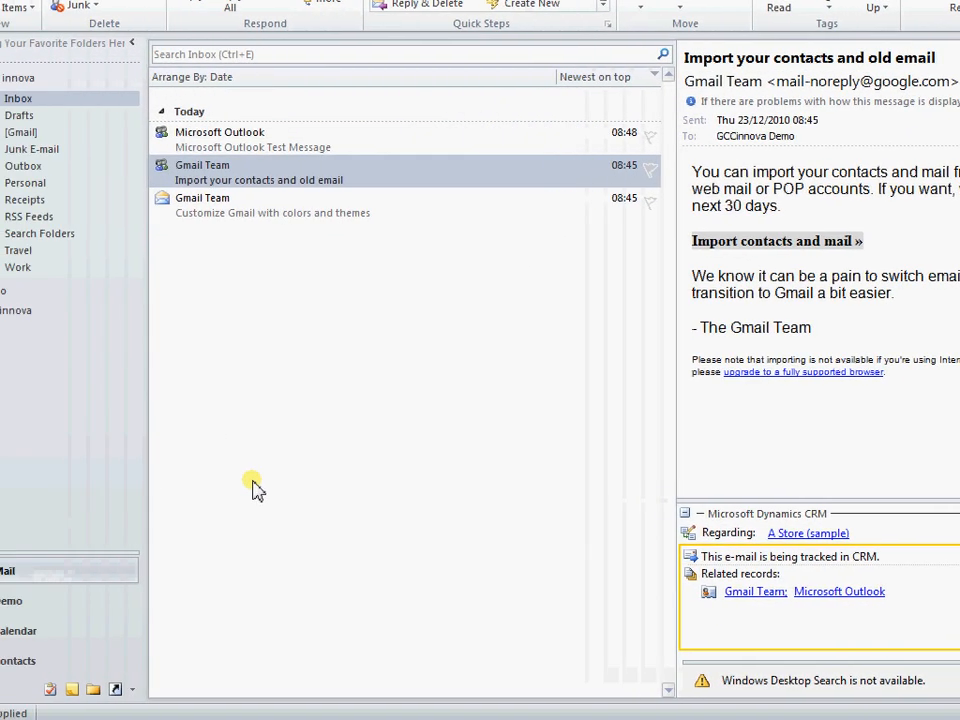
mouse_move(290, 414)
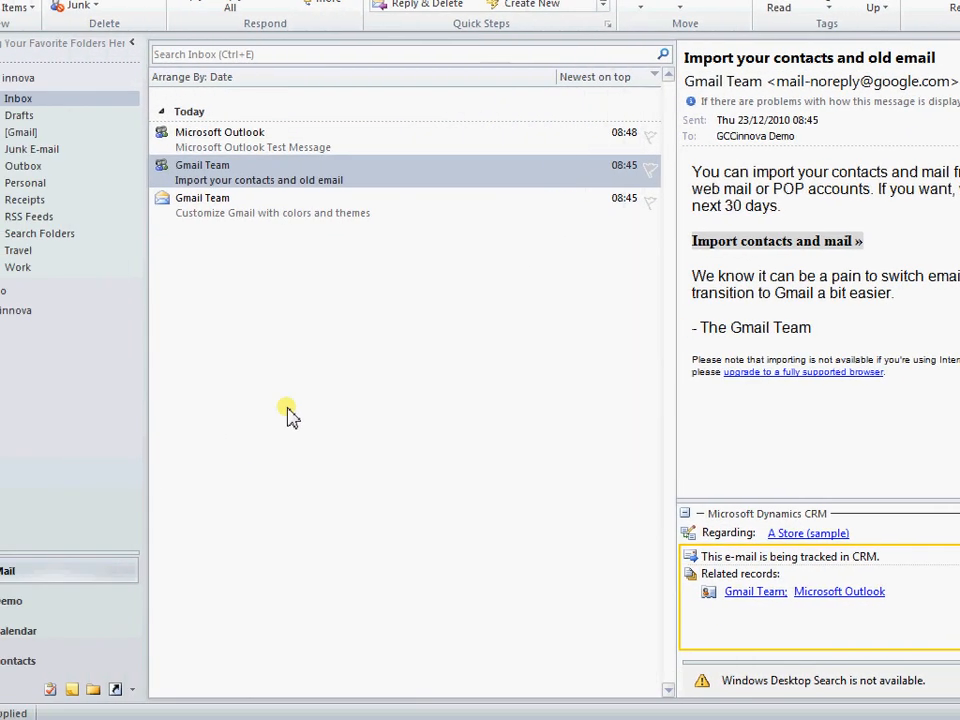